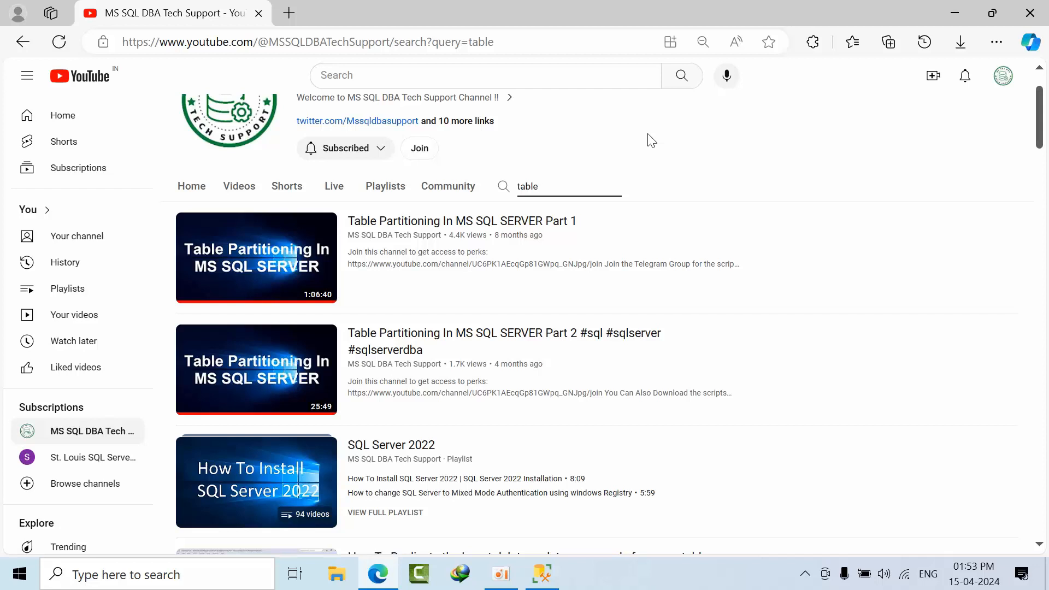
mouse_move(652, 154)
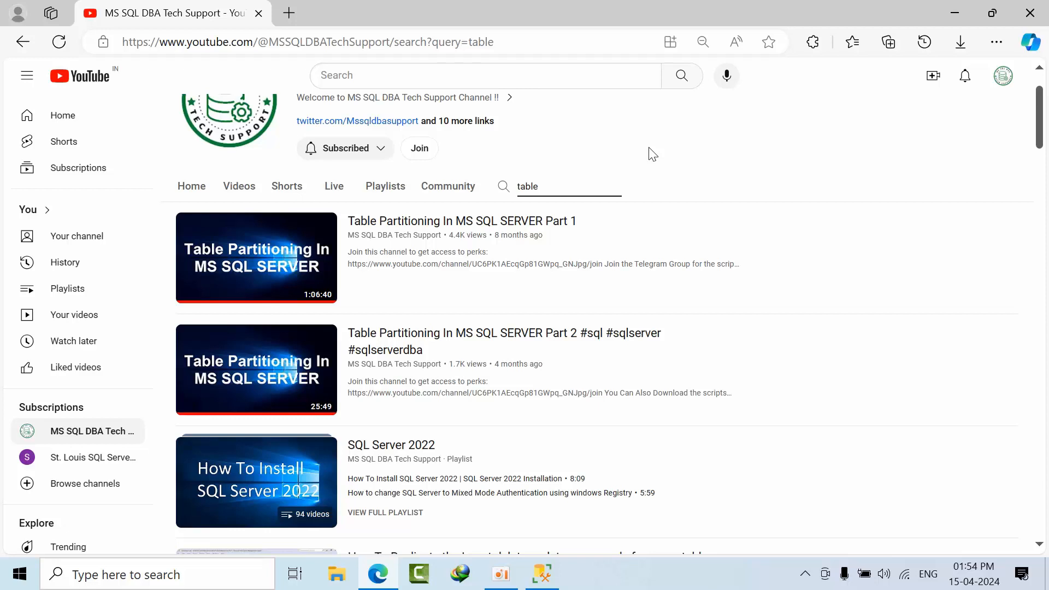
mouse_move(251, 258)
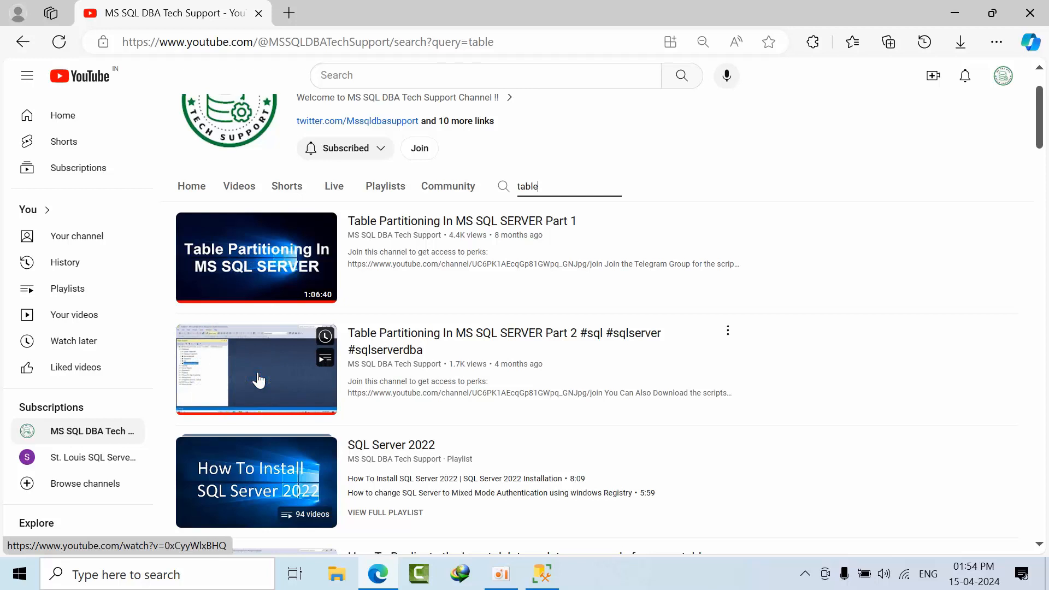
mouse_move(662, 230)
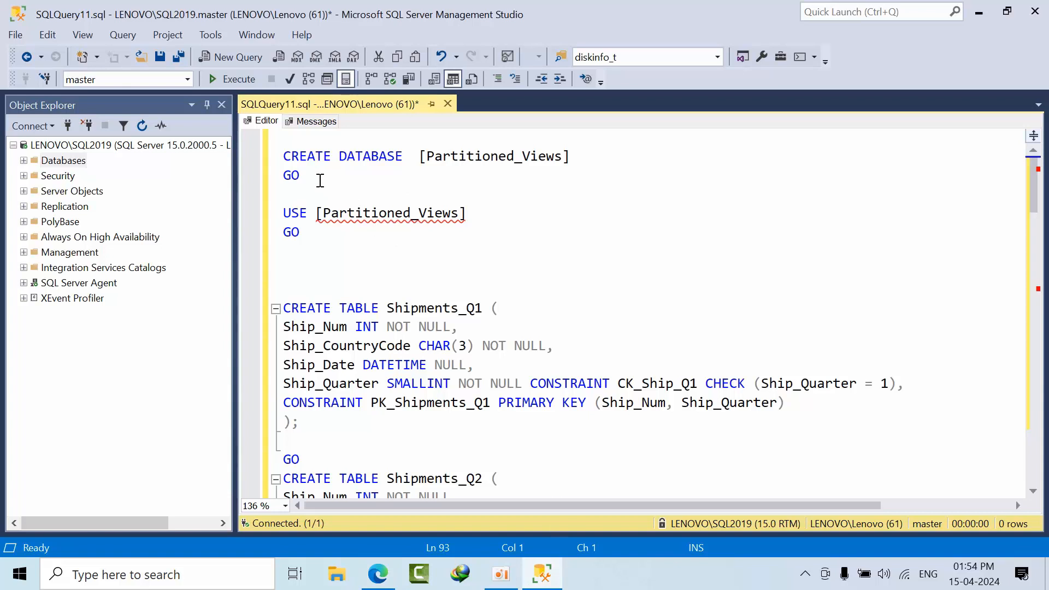
- Run CREATE DATABASE [Partitioned_Views], then run the USE statement to switch the session to it
left_click_drag(283, 156, 300, 175)
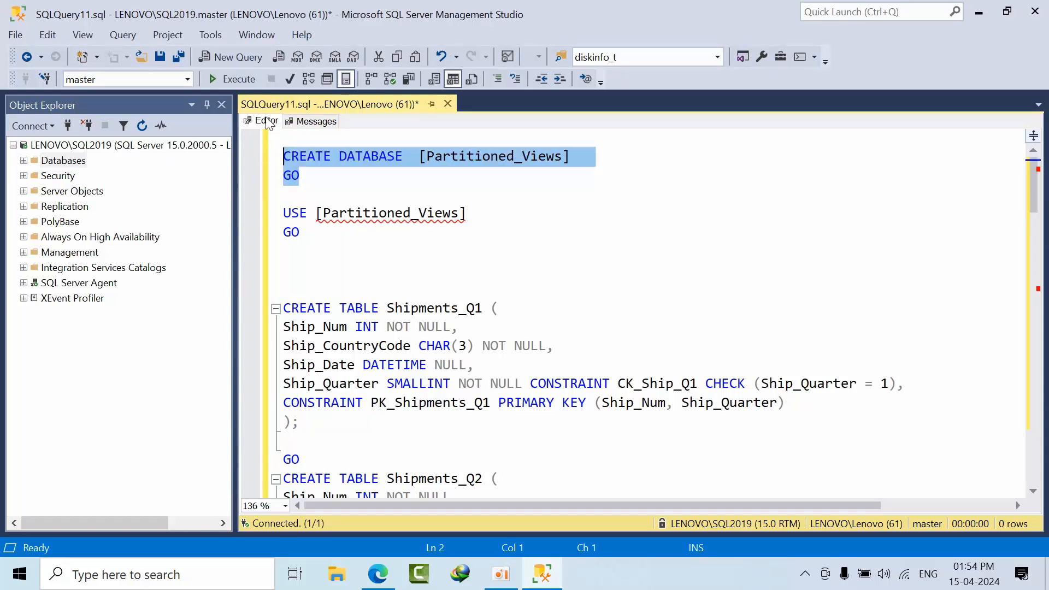
mouse_move(237, 85)
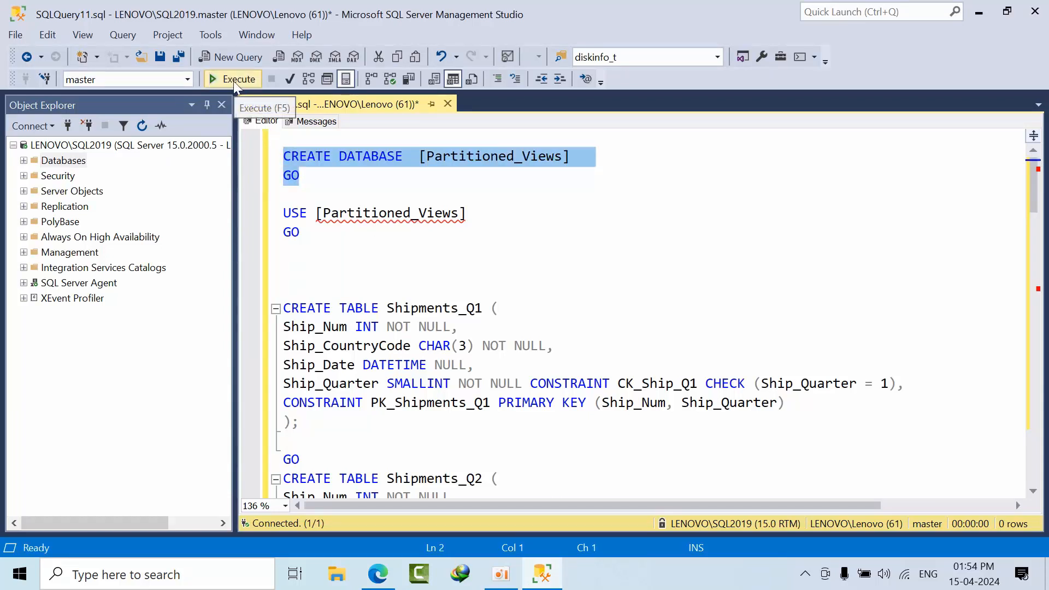
left_click(232, 79)
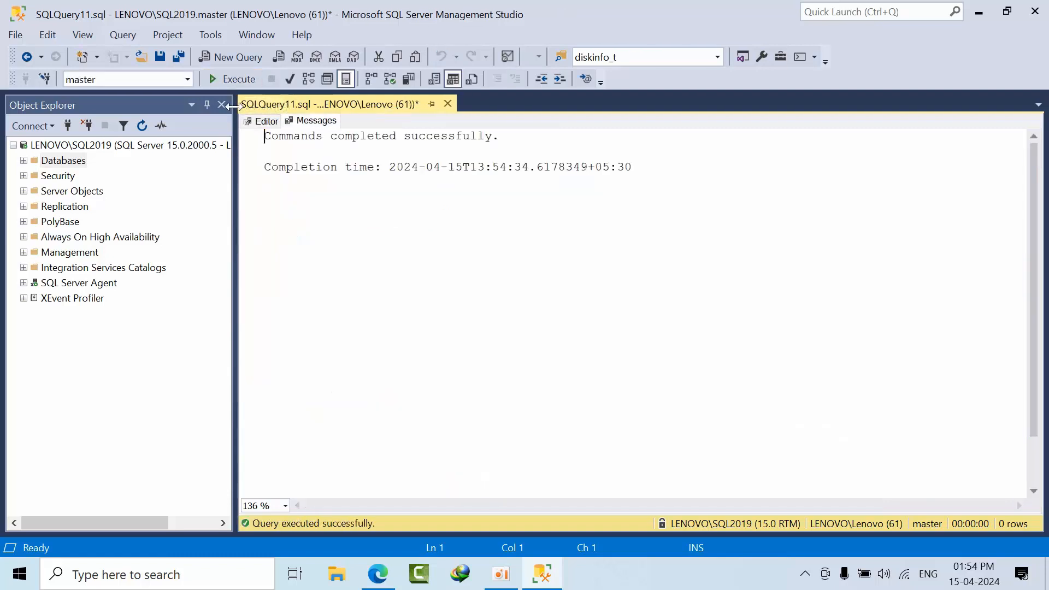
left_click(266, 121)
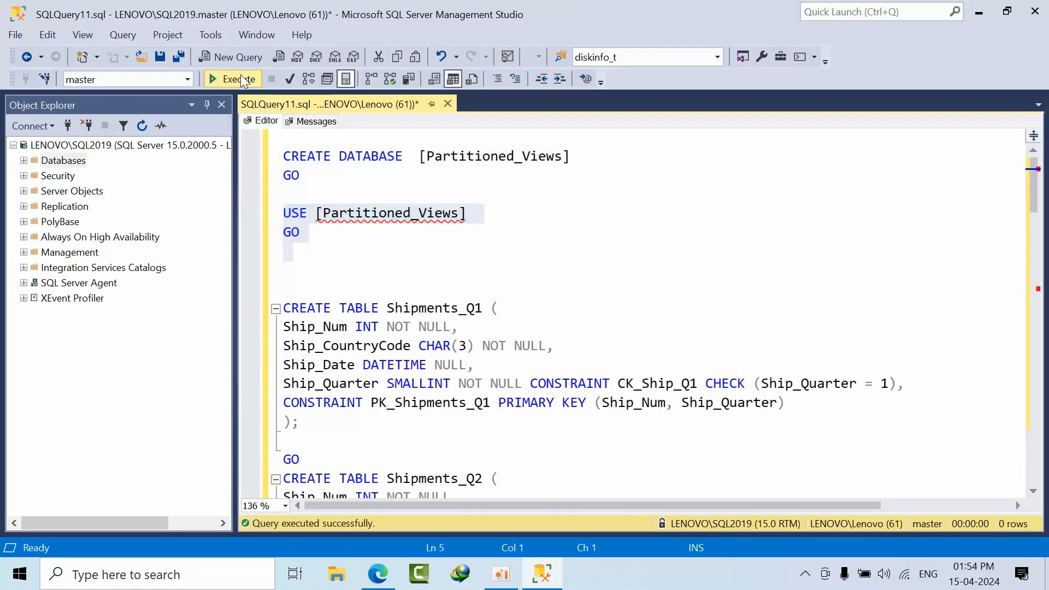
left_click(232, 79)
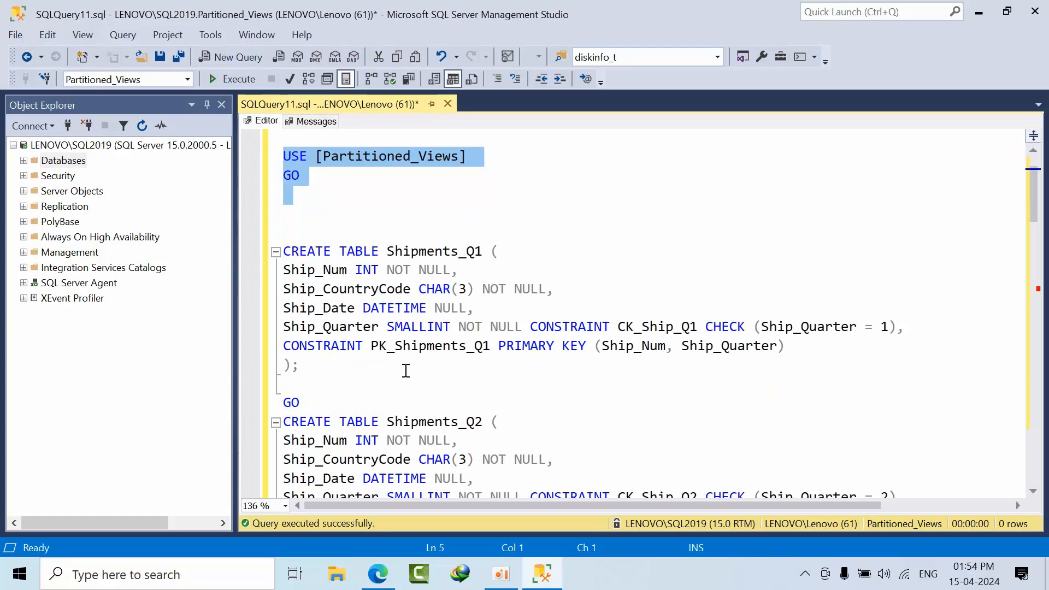
- Highlight the CREATE TABLE Shipments_Q1 through Q4 definitions with their quarter check constraints
left_click(464, 402)
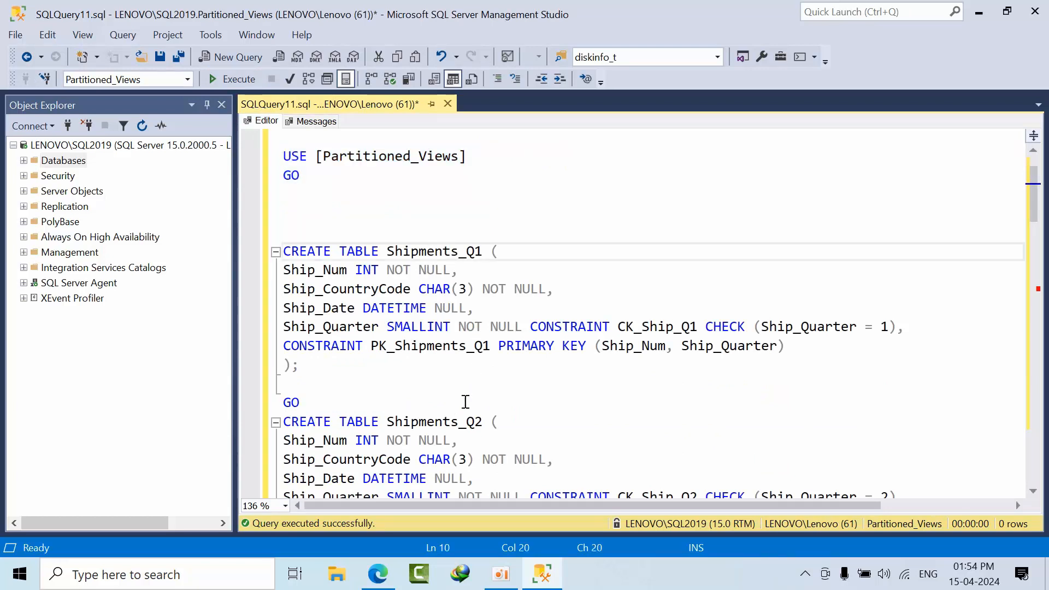
scroll("down", 3)
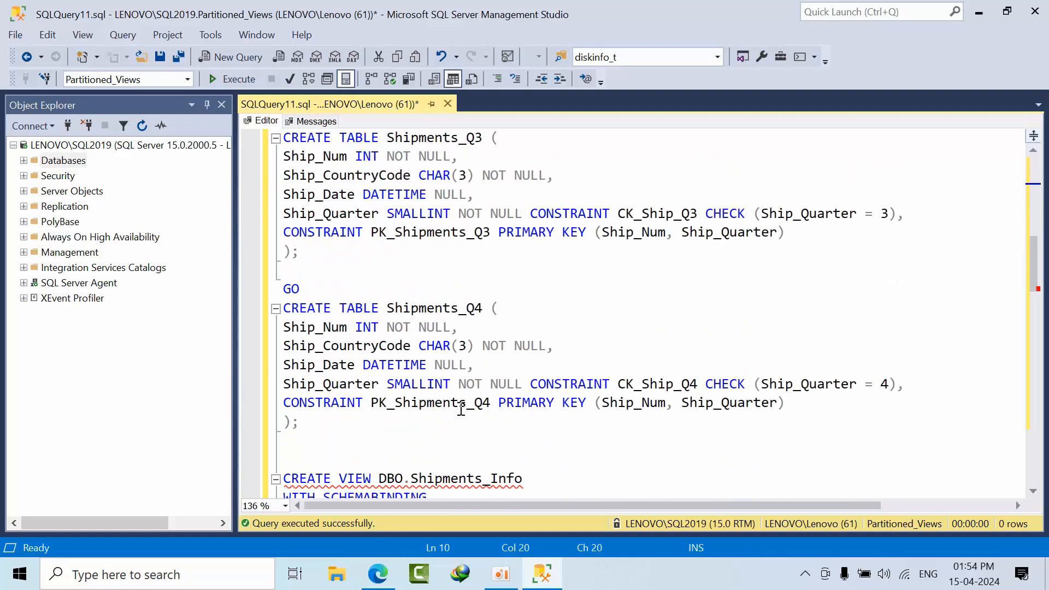
scroll("up", 3)
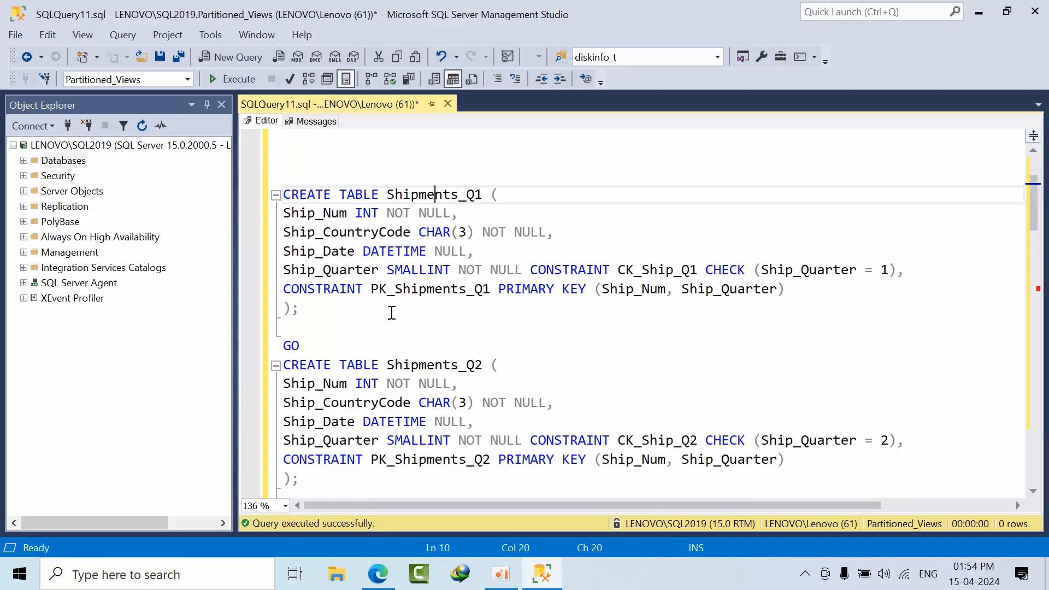
double_click(329, 270)
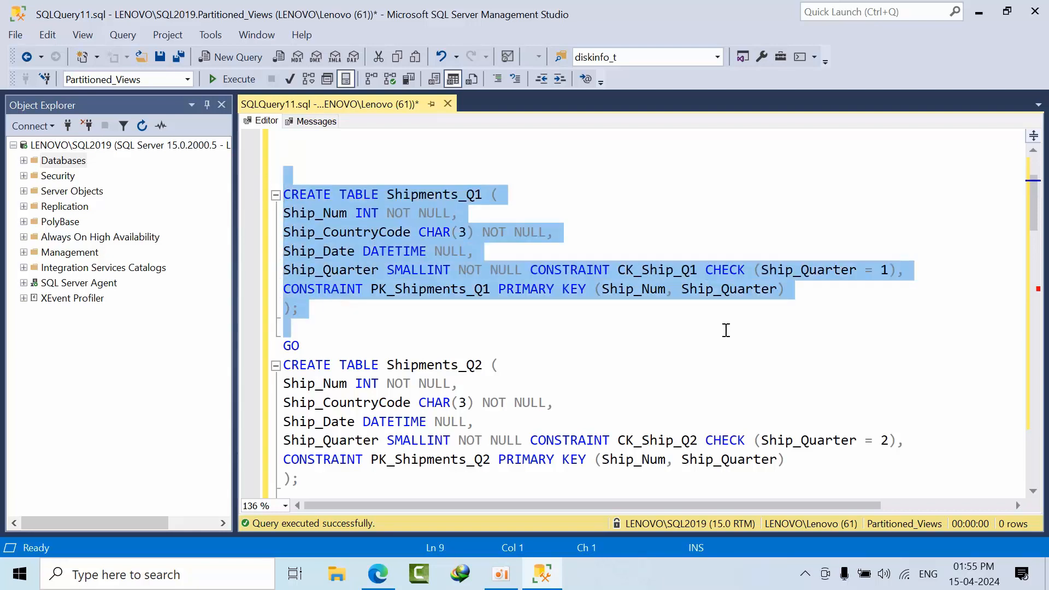
mouse_move(708, 328)
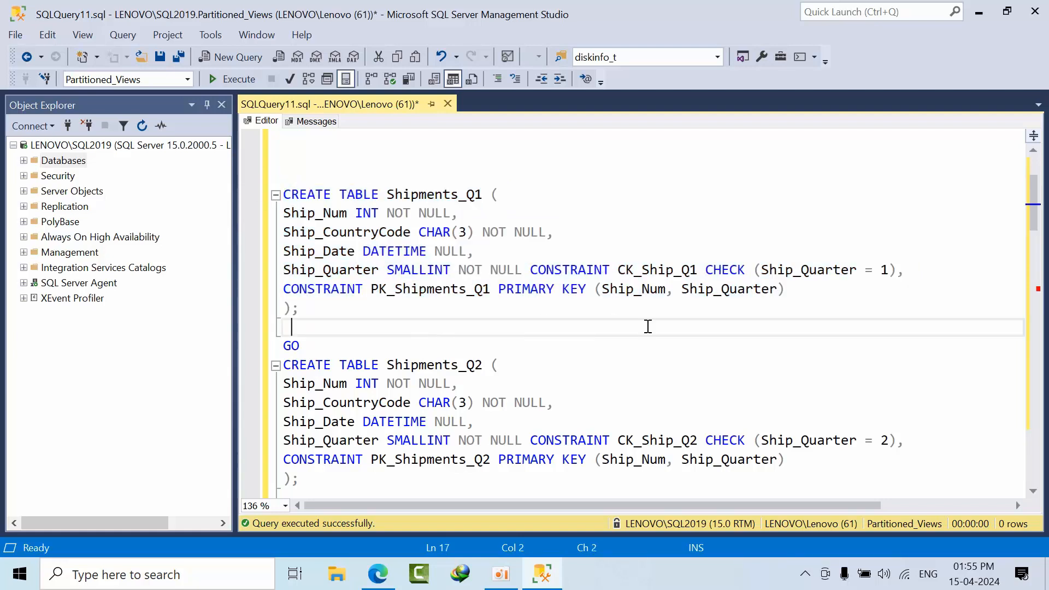
scroll("down", 3)
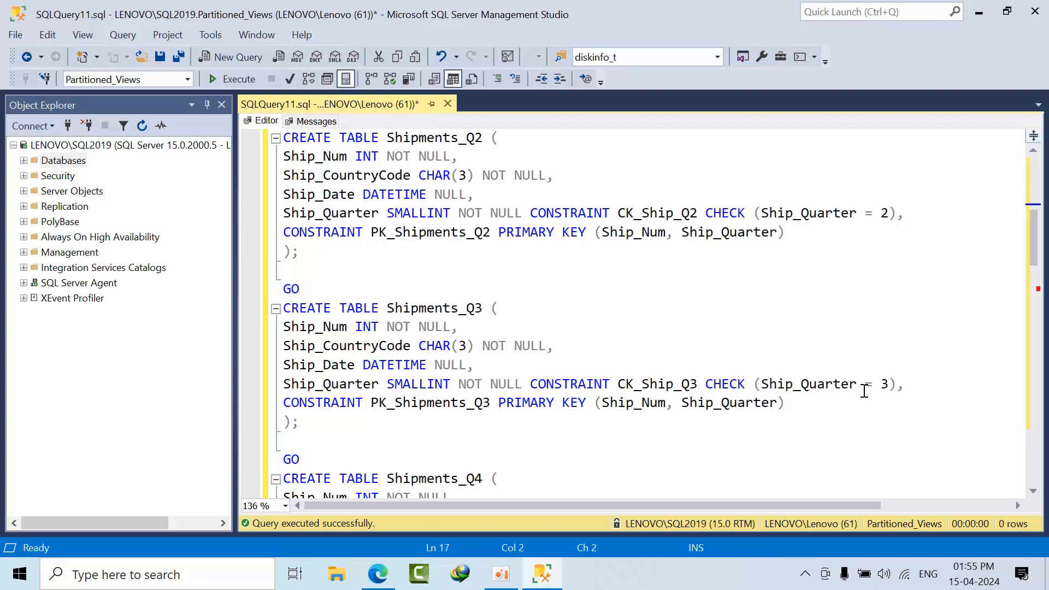
scroll("down", 3)
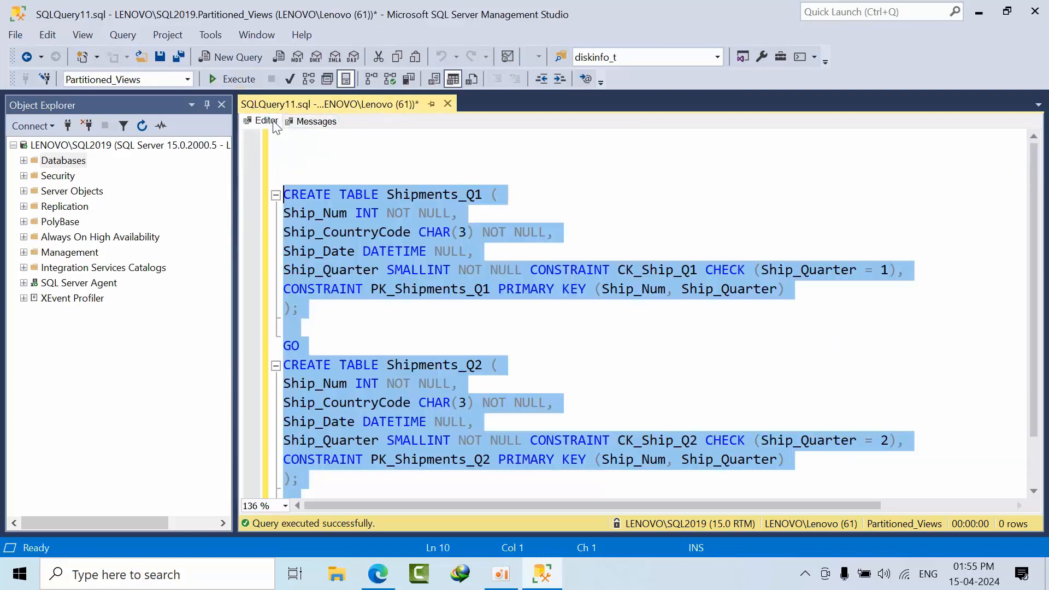
- Execute the four Shipments table definitions, check Messages, and return to the Editor
scroll("down", 3)
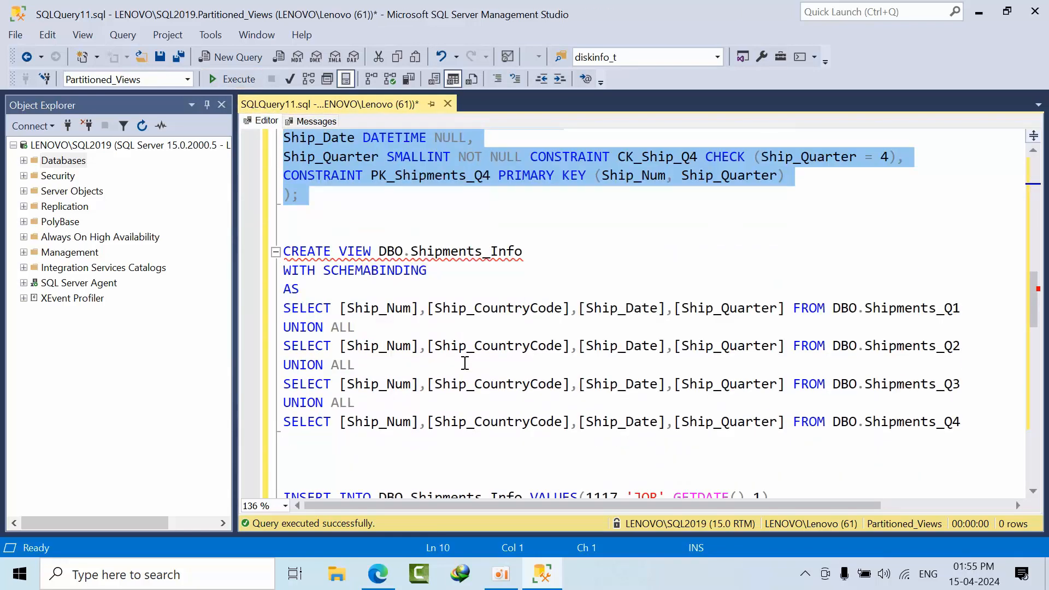
mouse_move(493, 307)
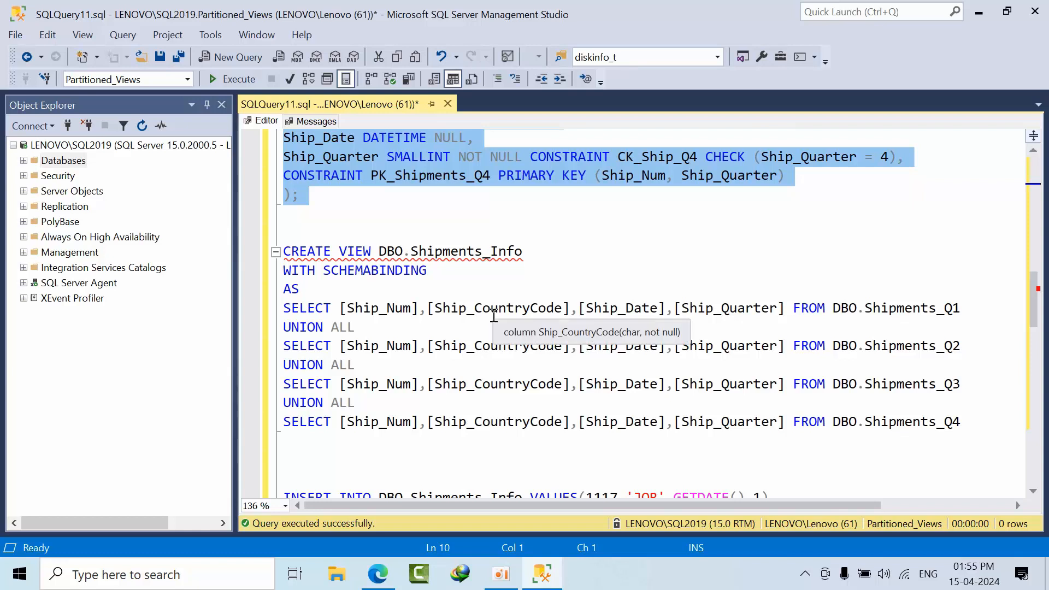
mouse_move(944, 318)
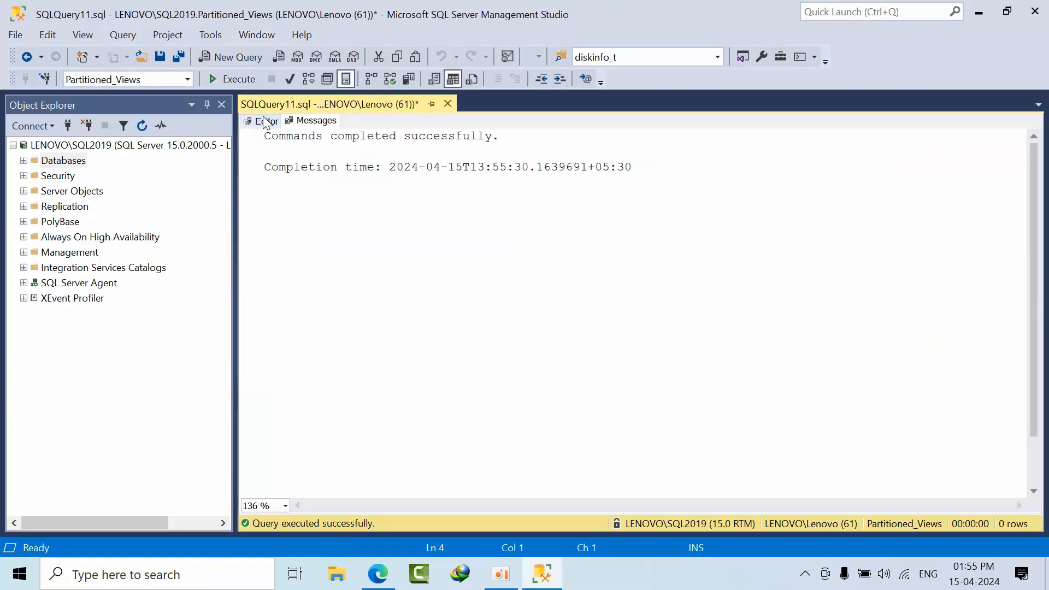
left_click(266, 120)
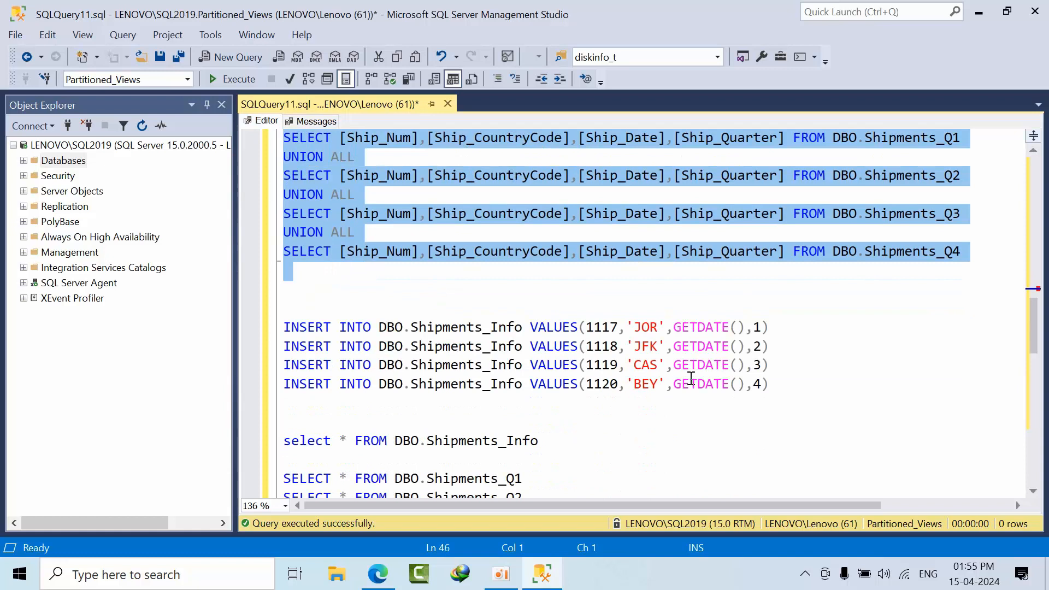
mouse_move(536, 345)
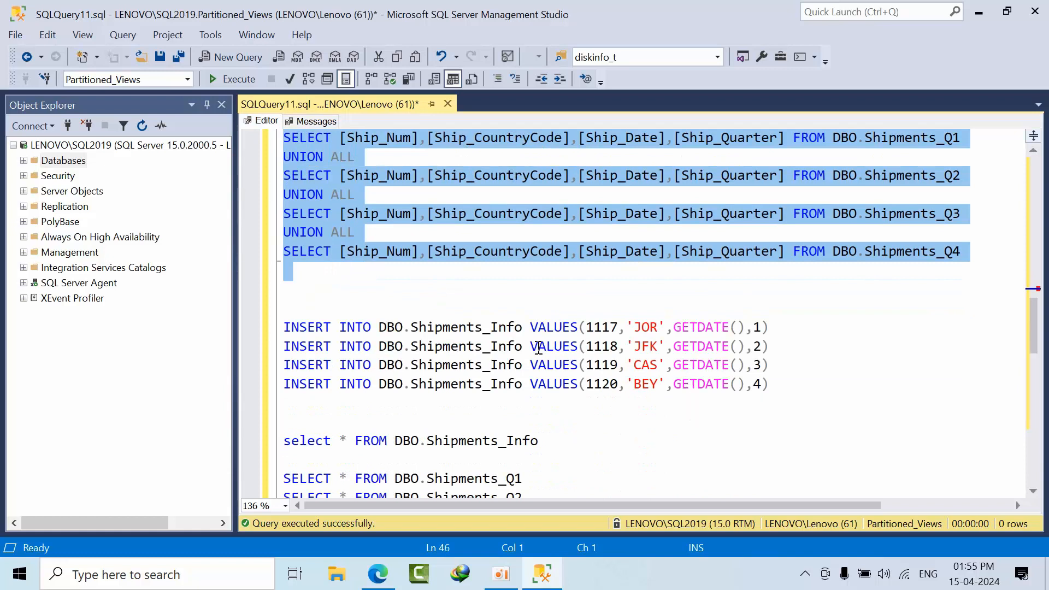
- Review the four INSERT INTO DBO.Shipments_Info statements for shipments 1117–1120 (JOR, JFK, CAS, BEY)
double_click(465, 327)
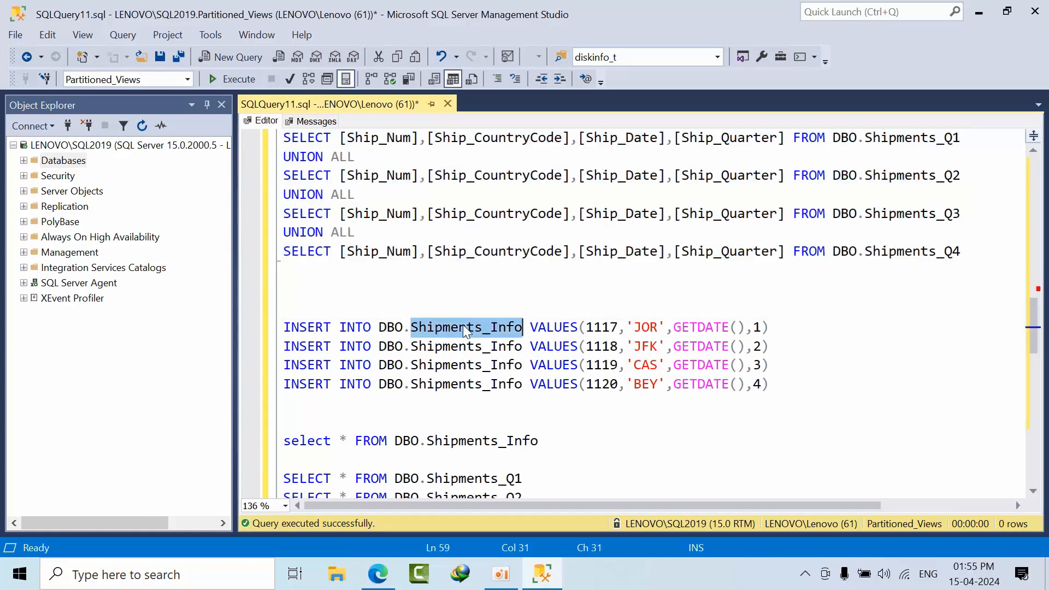
mouse_move(474, 394)
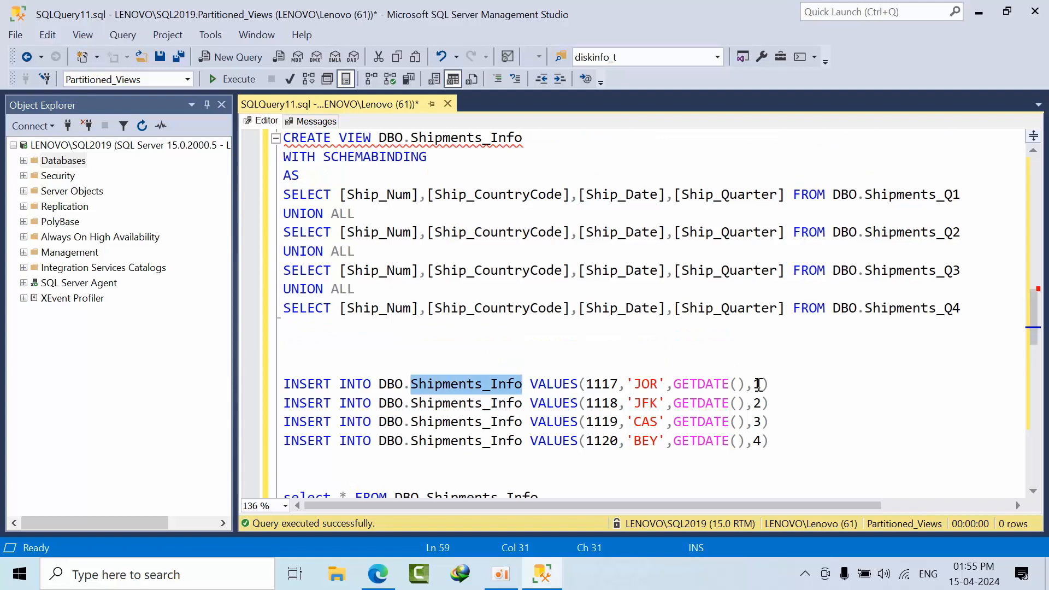
double_click(843, 195)
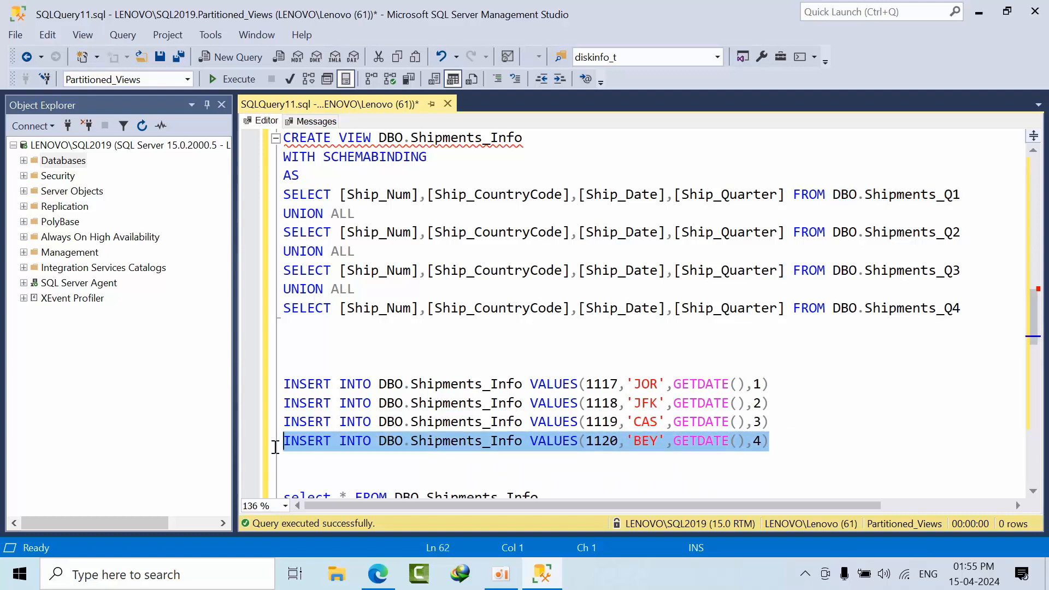
mouse_move(834, 393)
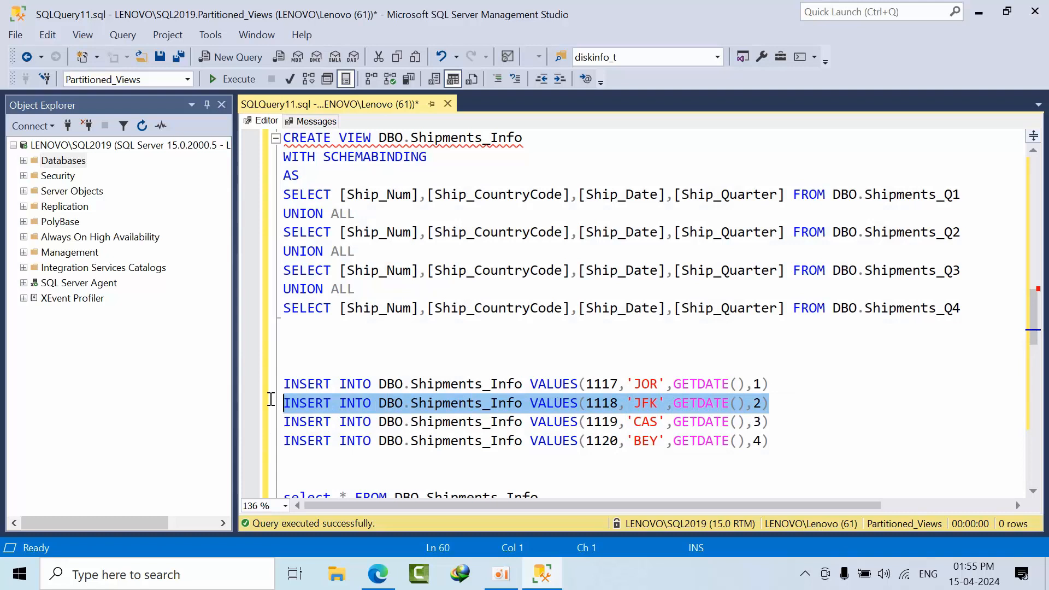
mouse_move(451, 384)
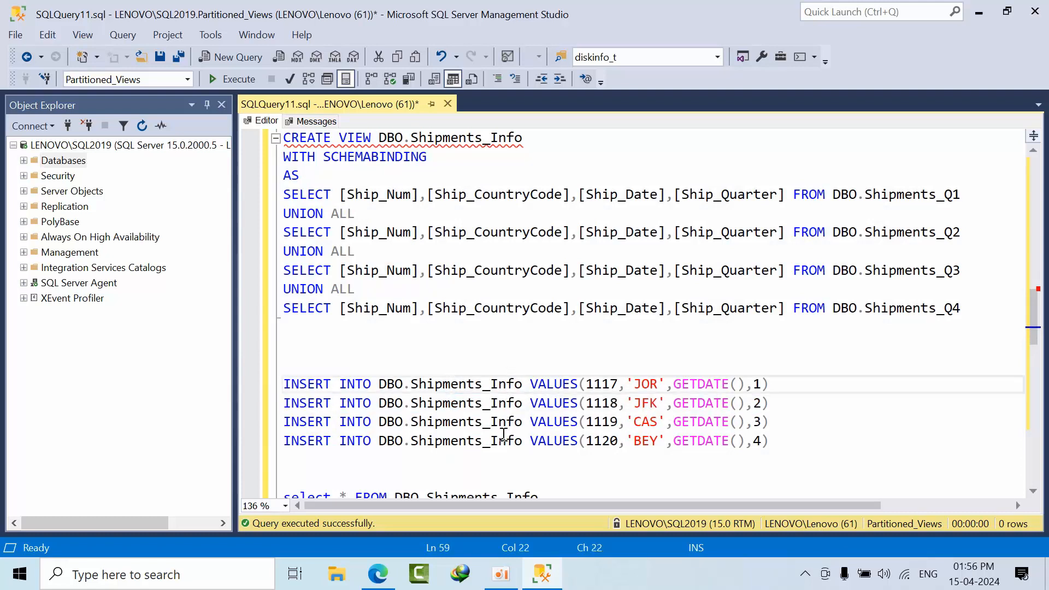
mouse_move(500, 441)
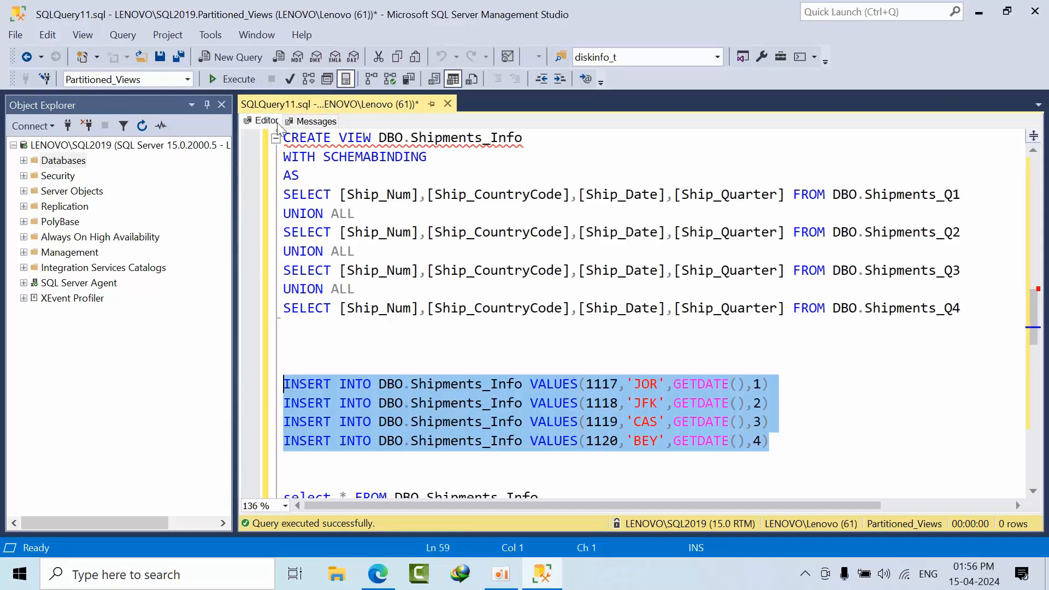
scroll("down", 3)
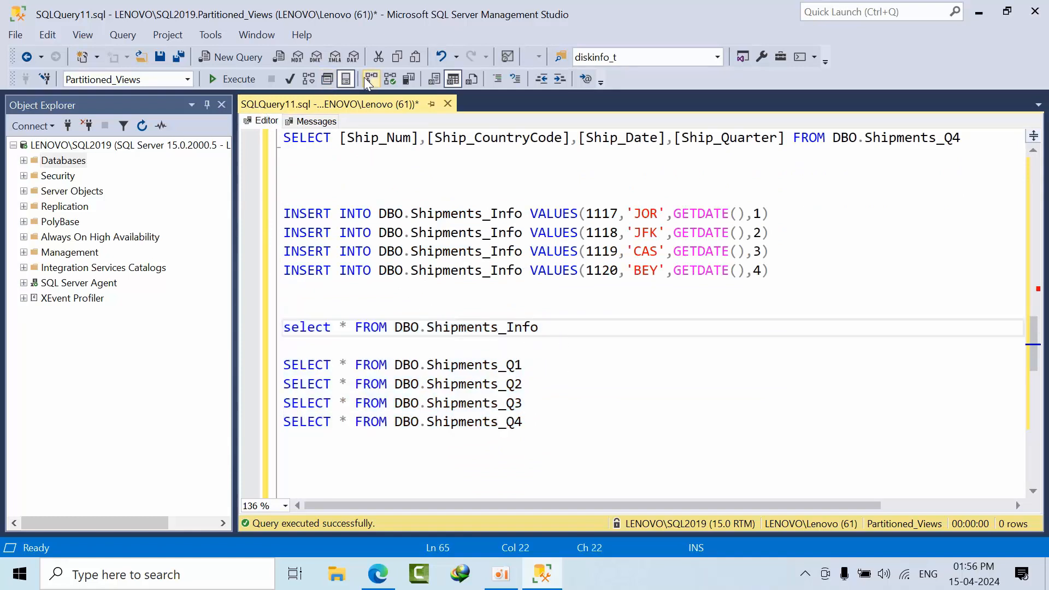
mouse_move(373, 86)
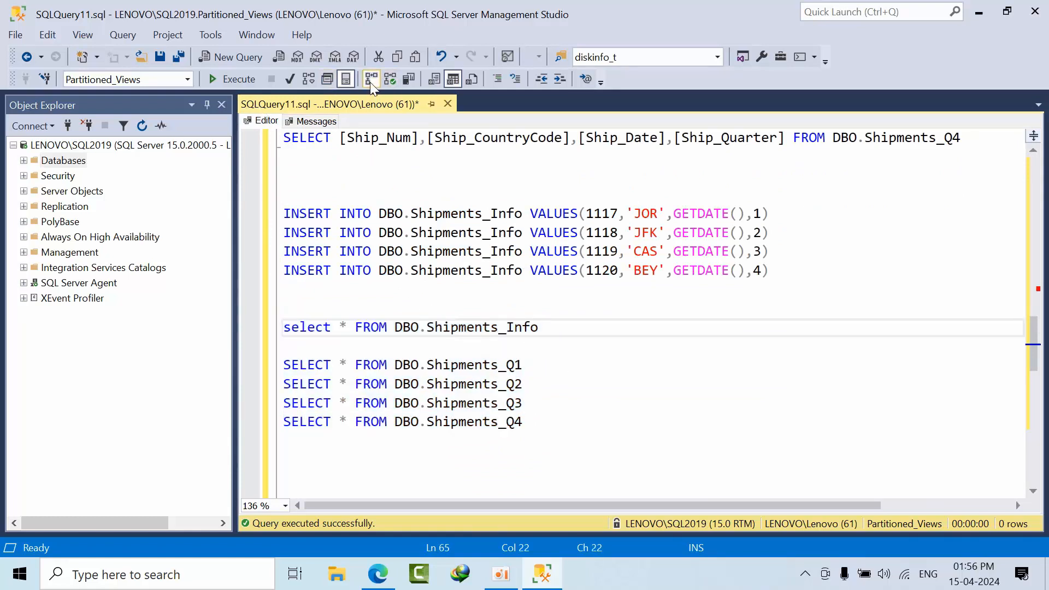
mouse_move(370, 78)
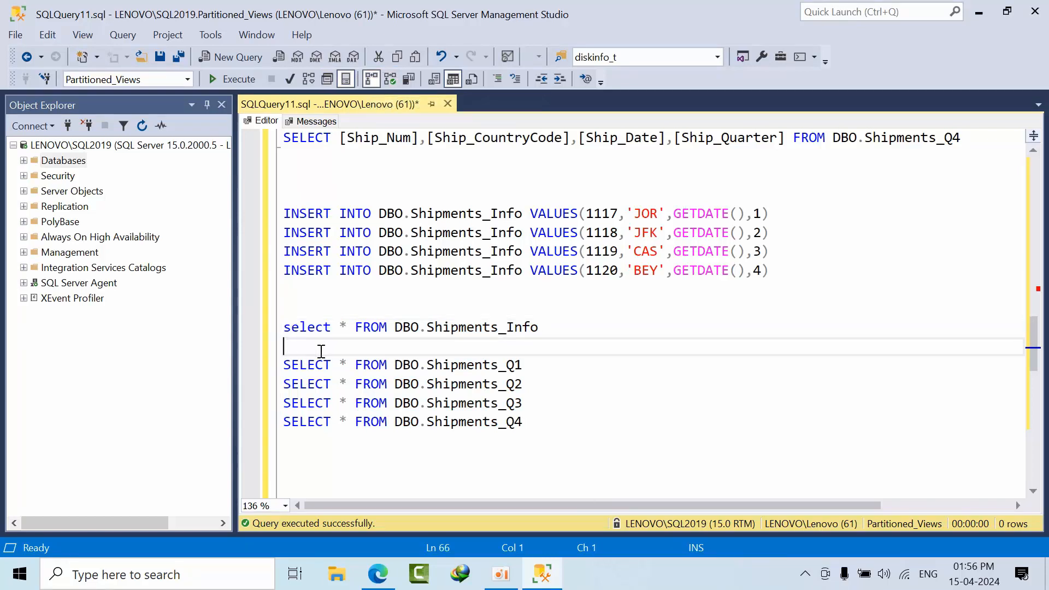
- Add GO after the view SELECT and run all five queries with Include Actual Execution Plan, reviewing the concatenated index scans
type("GO")
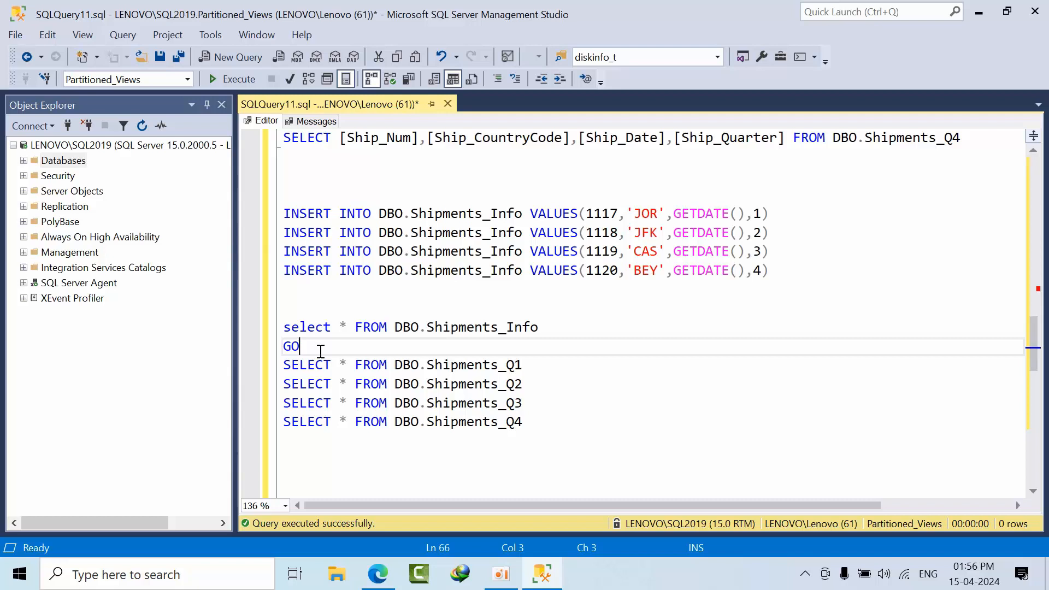
left_click_drag(283, 327, 523, 422)
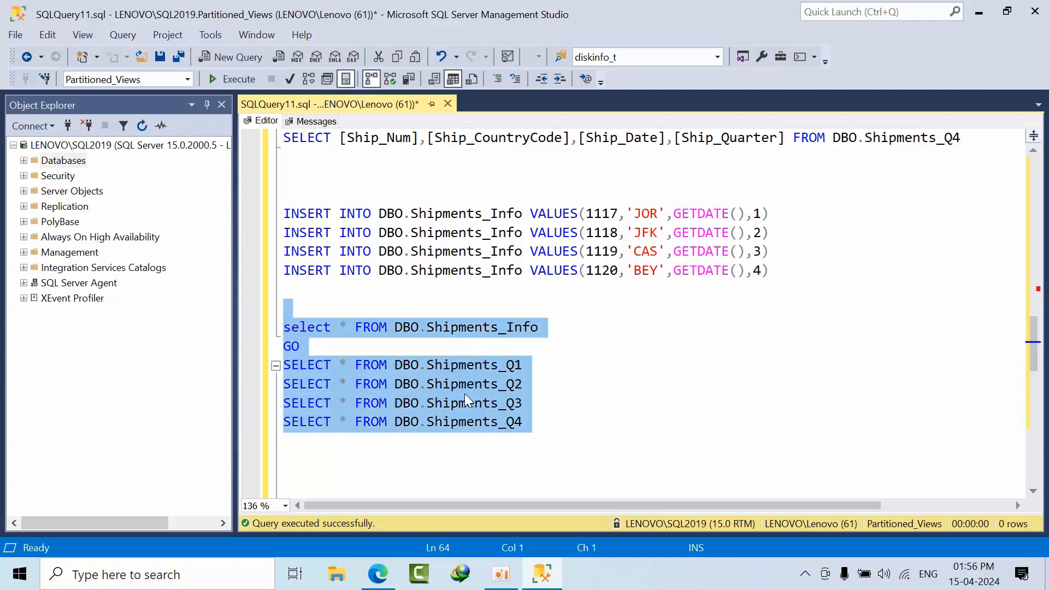
left_click(214, 79)
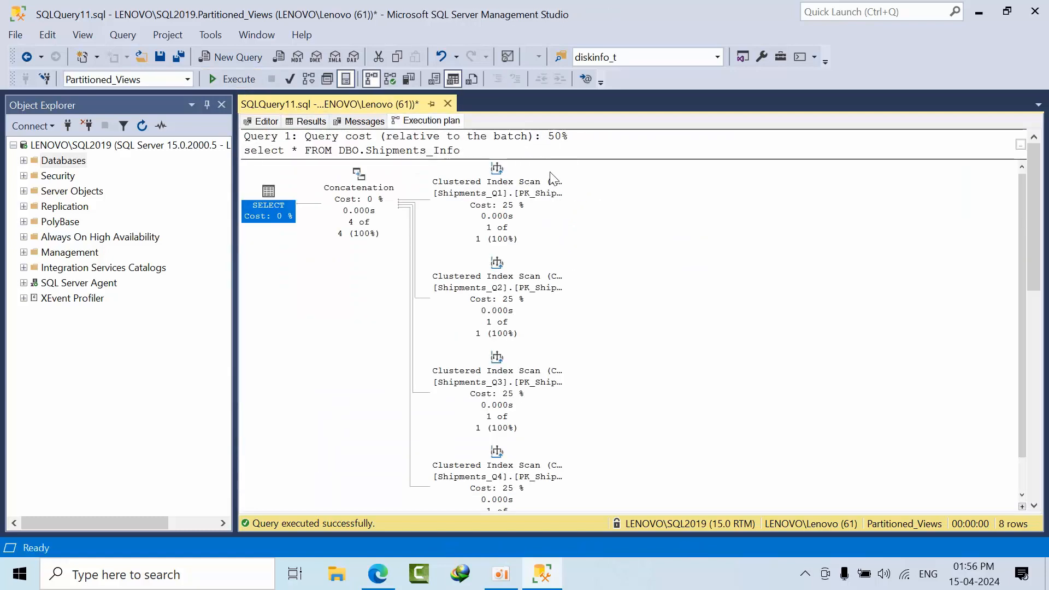
scroll("down", 3)
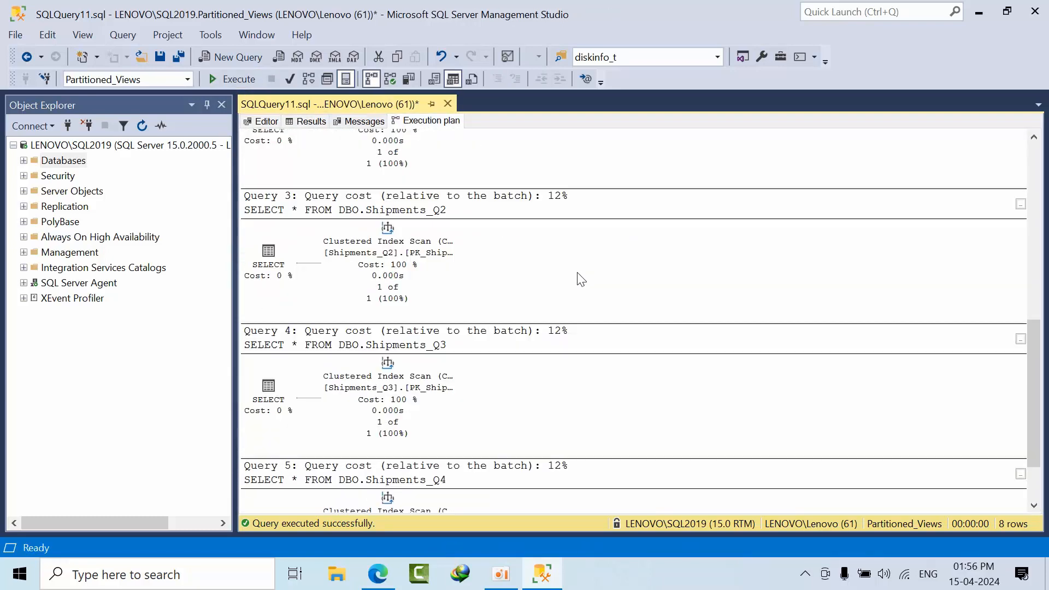
left_click(265, 121)
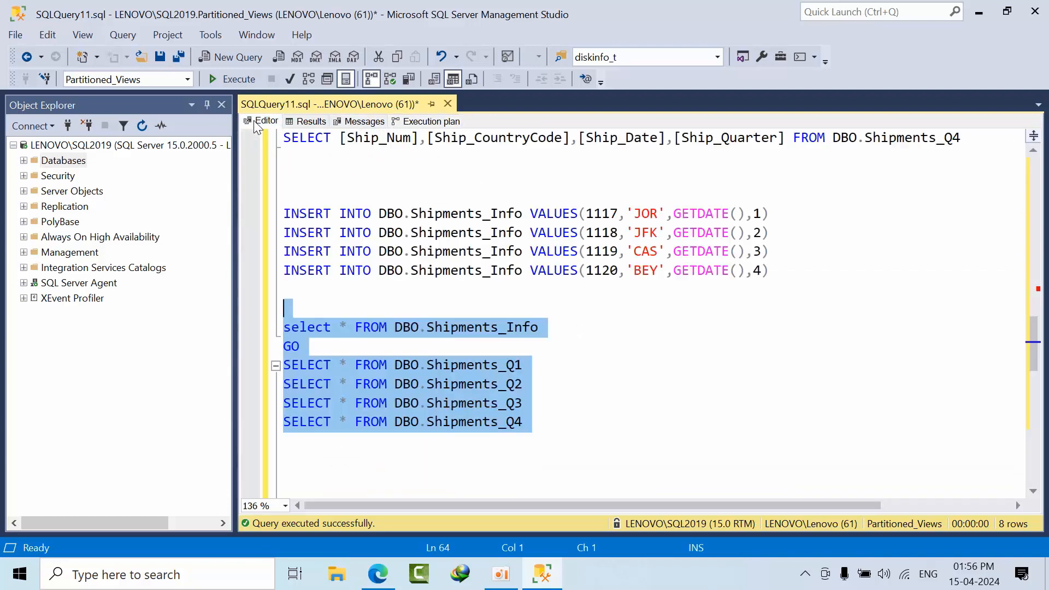
scroll("down", 3)
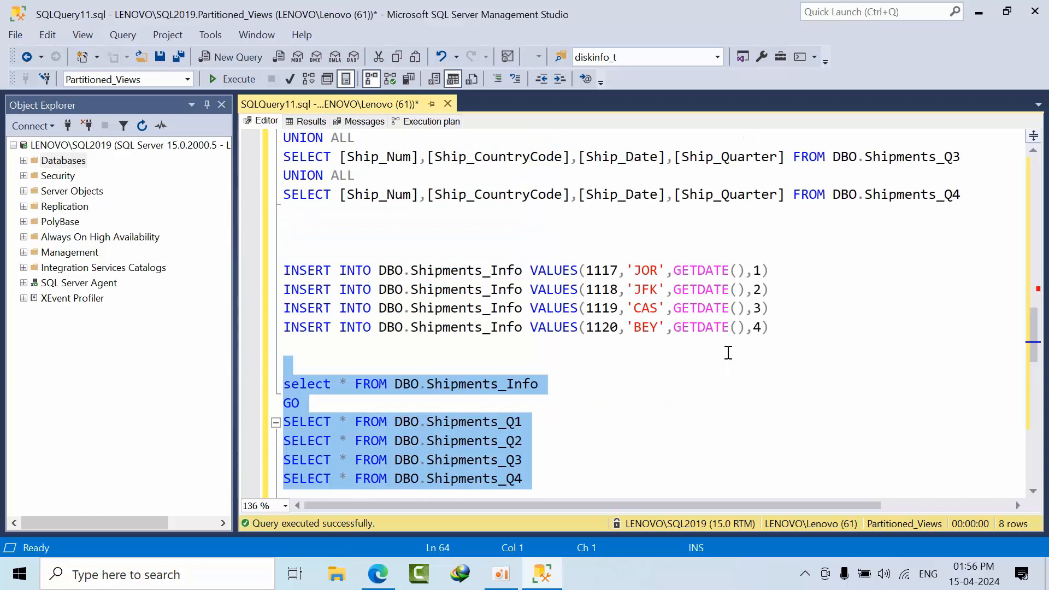
double_click(602, 308)
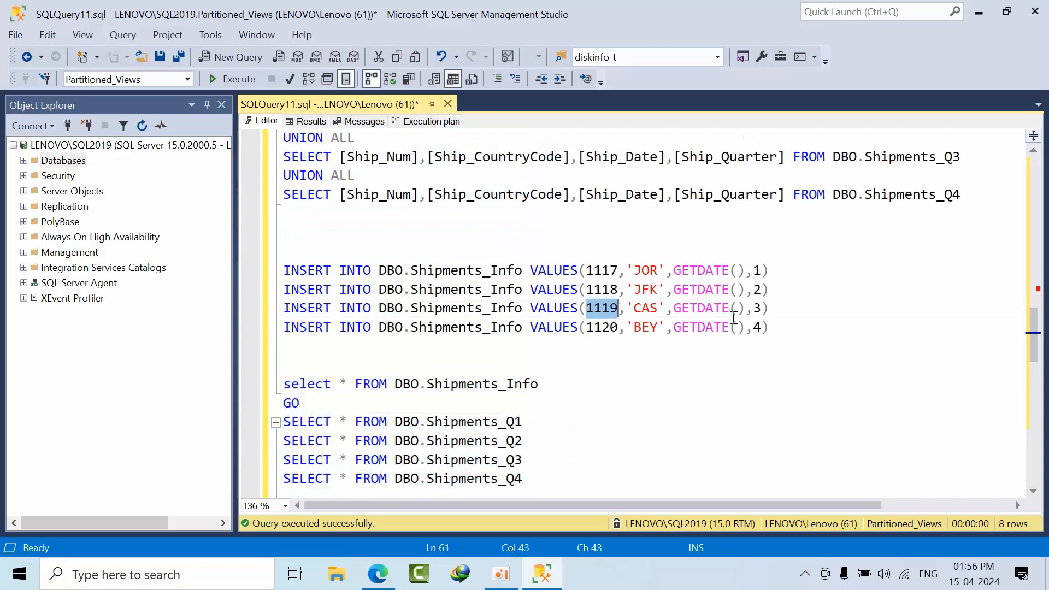
scroll("down", 3)
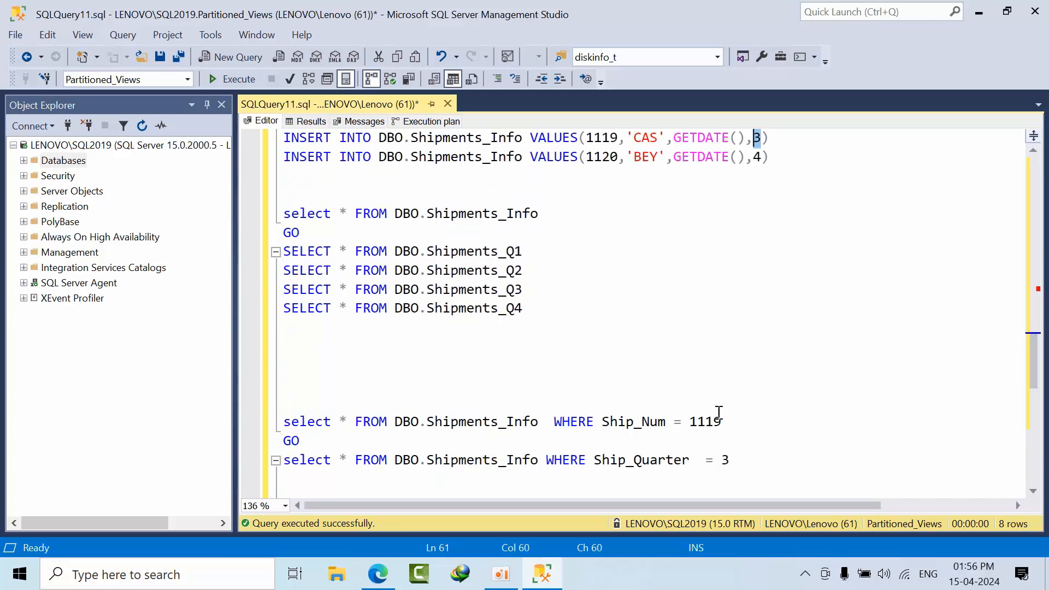
scroll("down", 3)
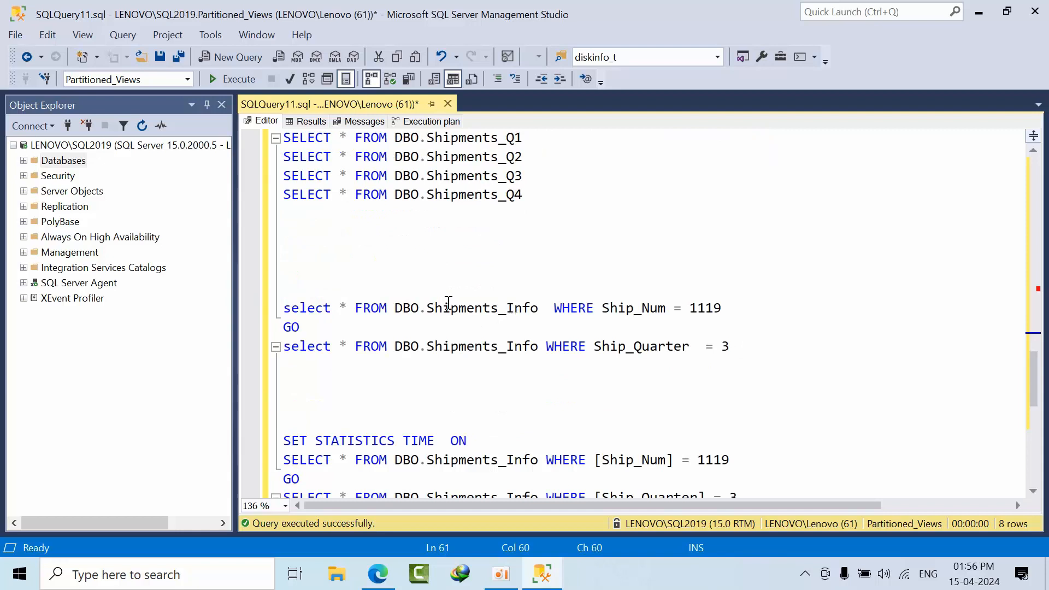
left_click(490, 323)
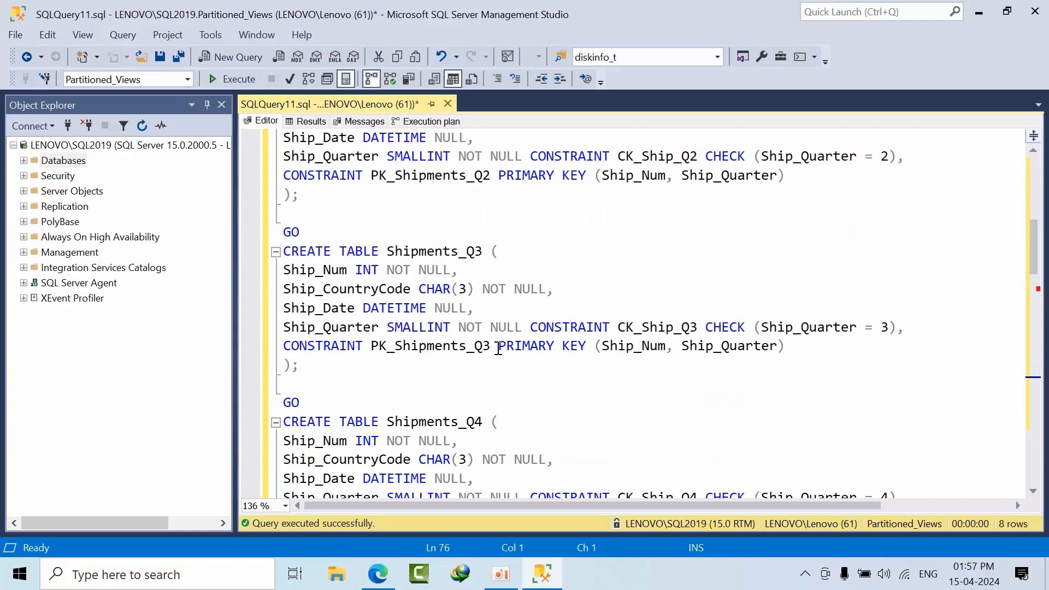
mouse_move(632, 346)
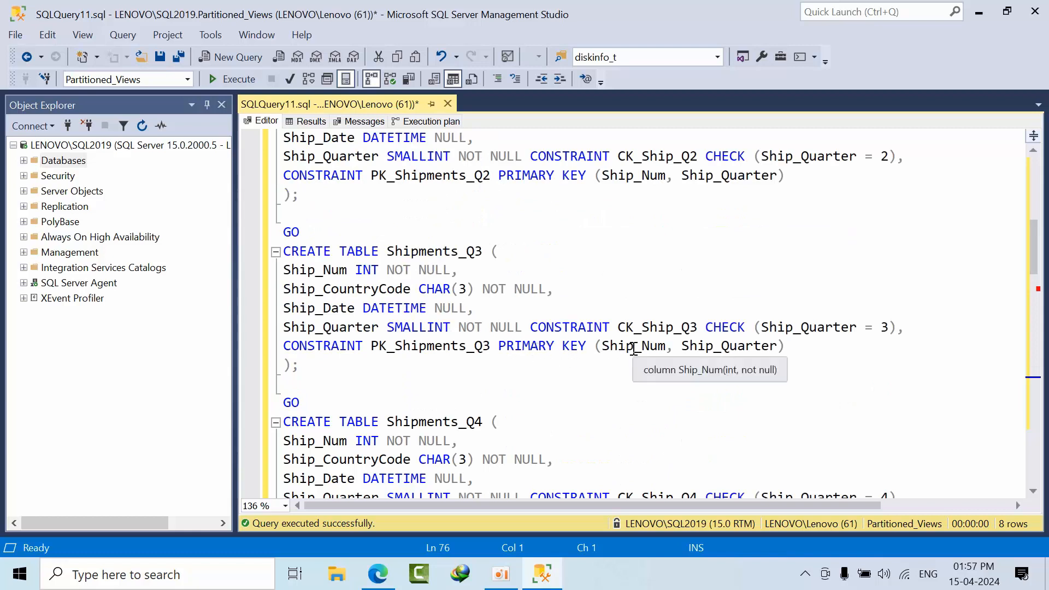
double_click(727, 345)
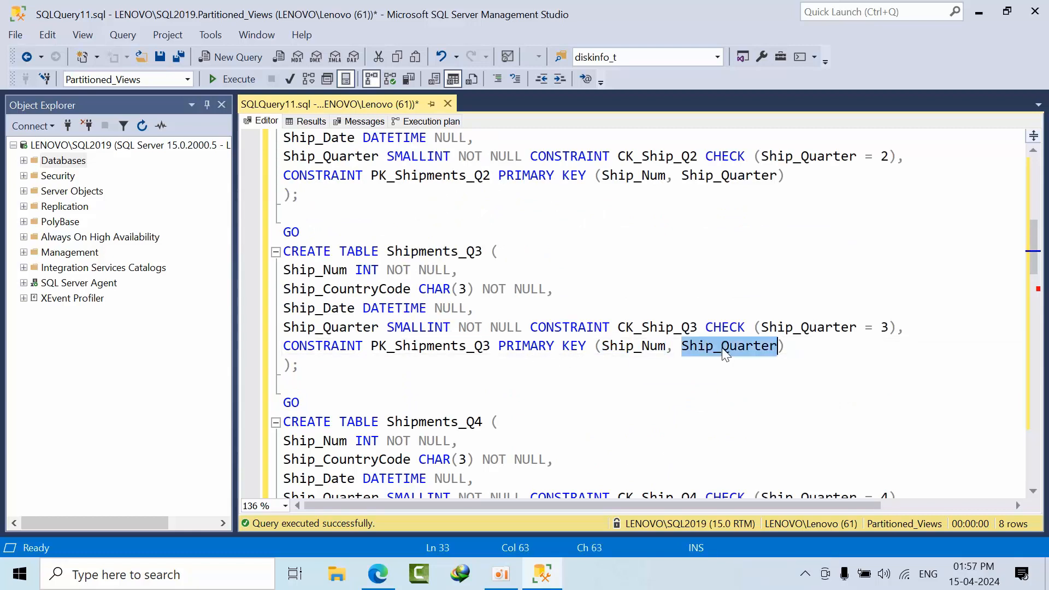
scroll("down", 3)
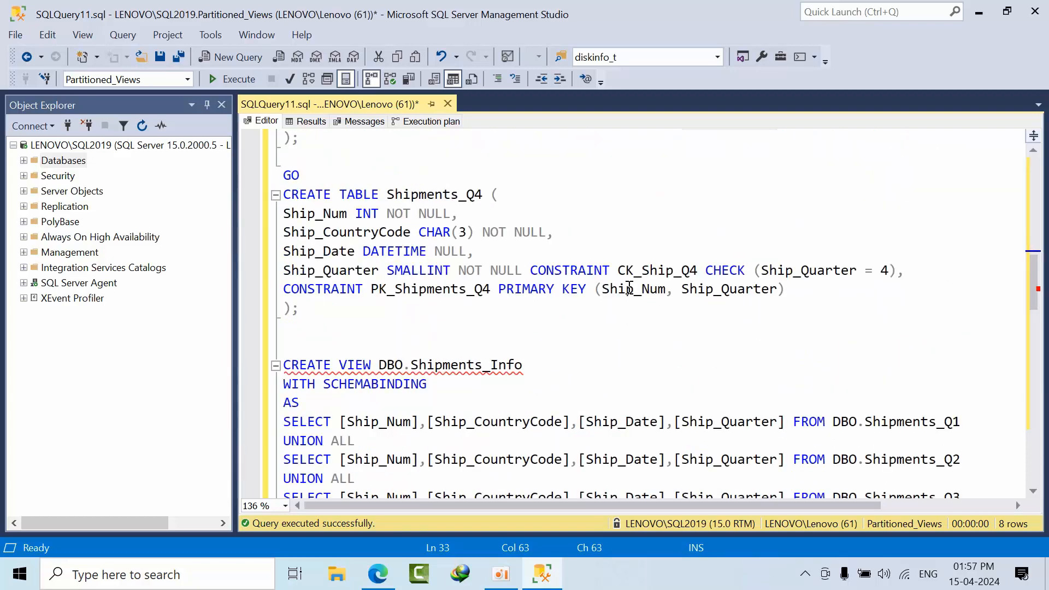
double_click(633, 289)
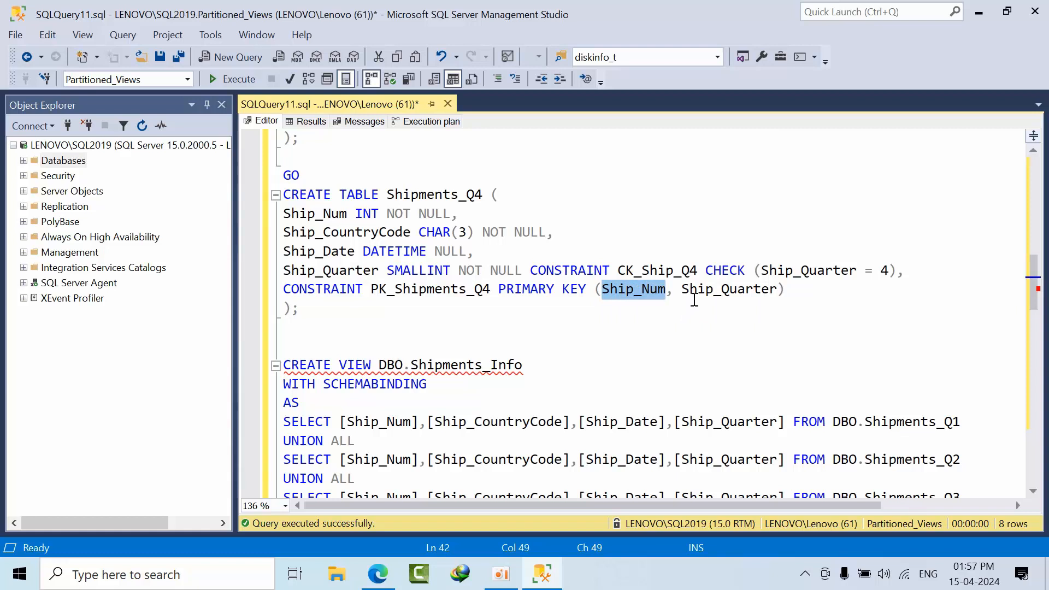
mouse_move(736, 288)
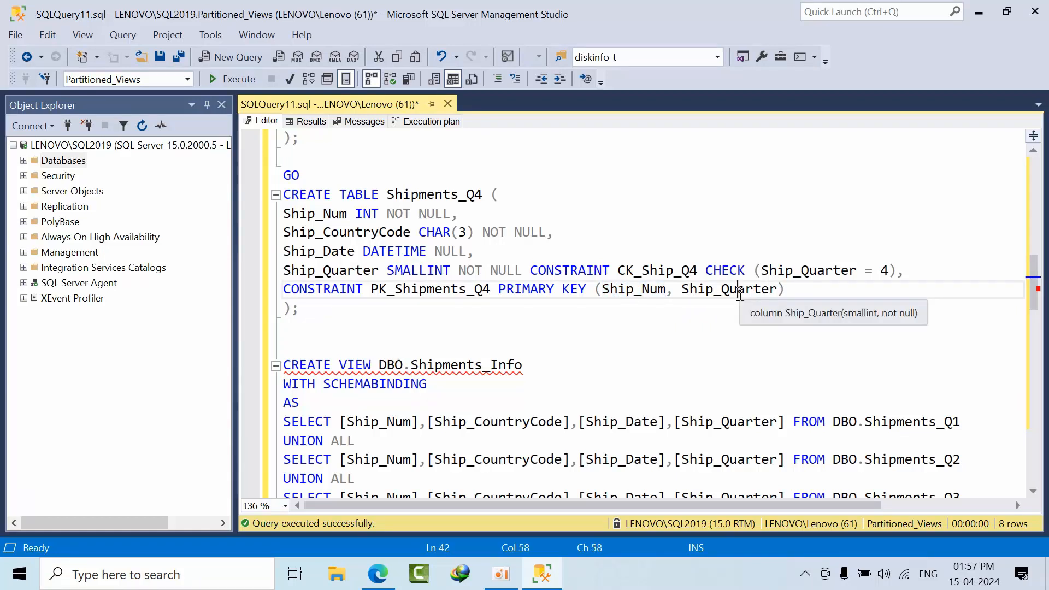
scroll("down", 3)
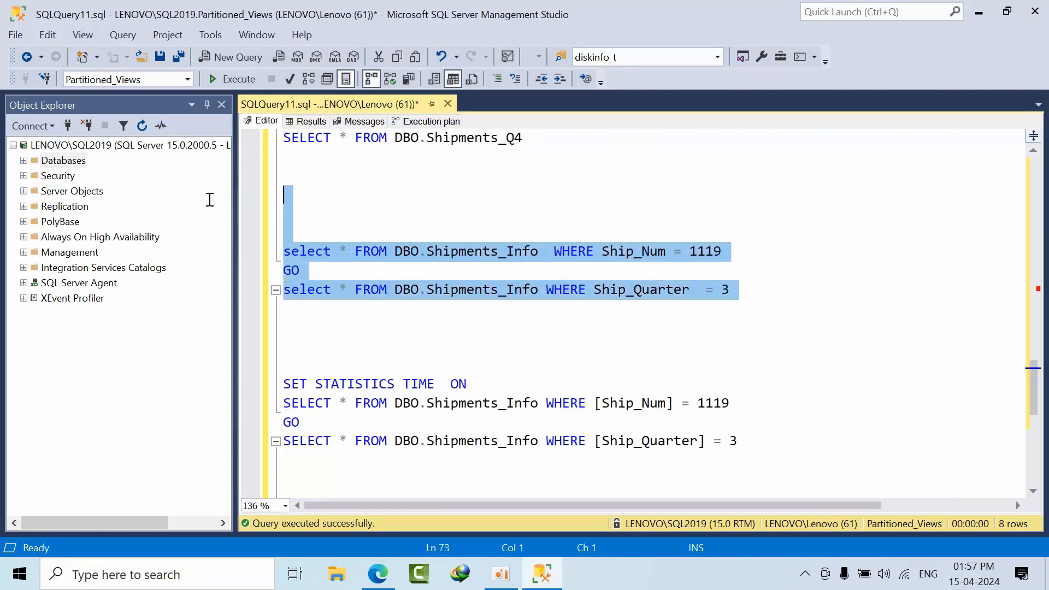
- Run the filtered queries, compare the Ship_Num seek and Ship_Quarter scan plans, then show the four-rows-affected Messages
left_click(231, 78)
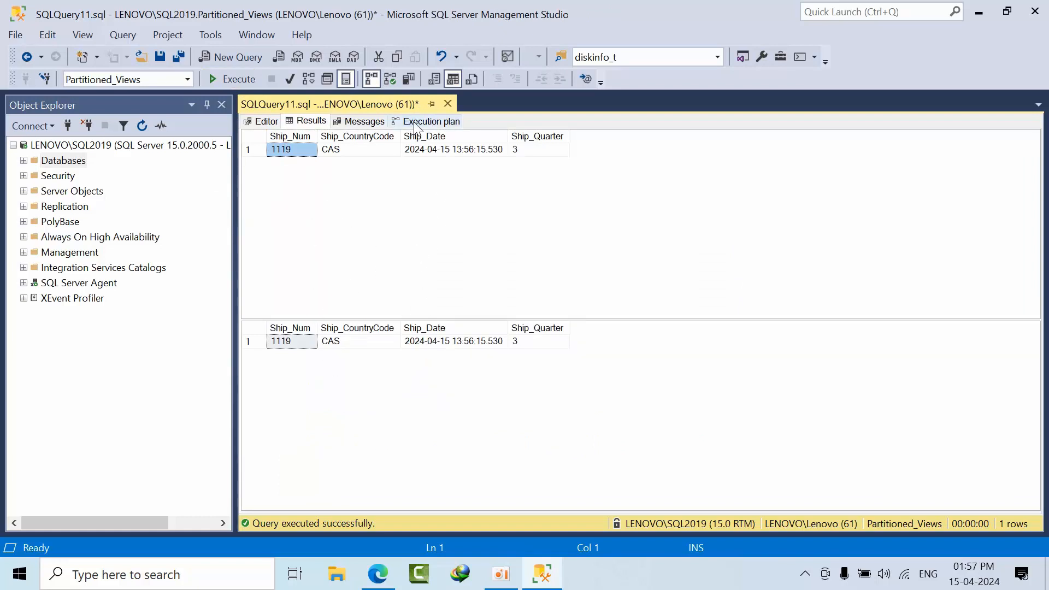
left_click(430, 120)
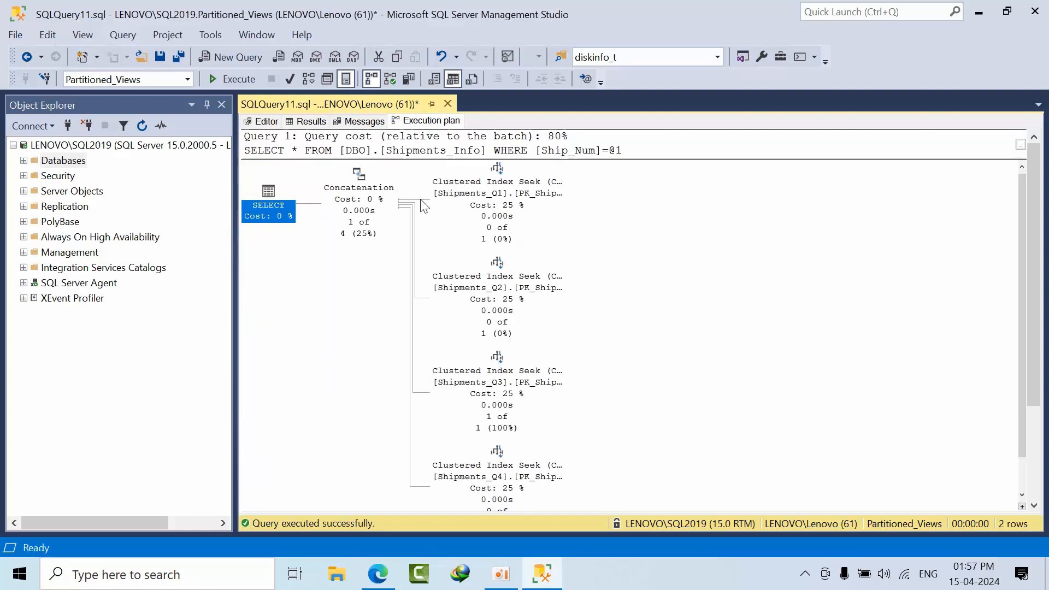
mouse_move(584, 169)
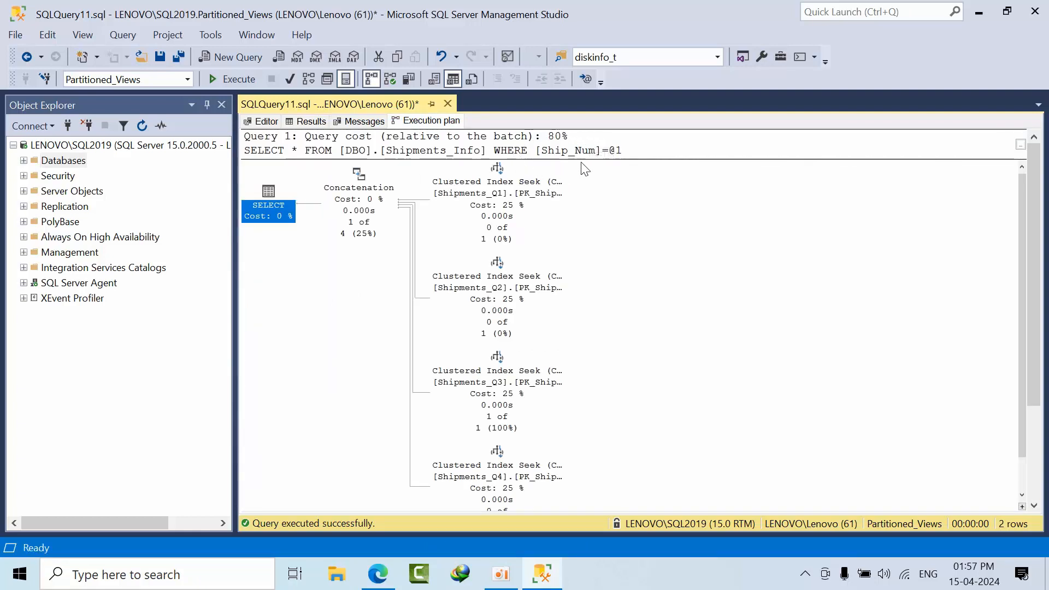
mouse_move(583, 162)
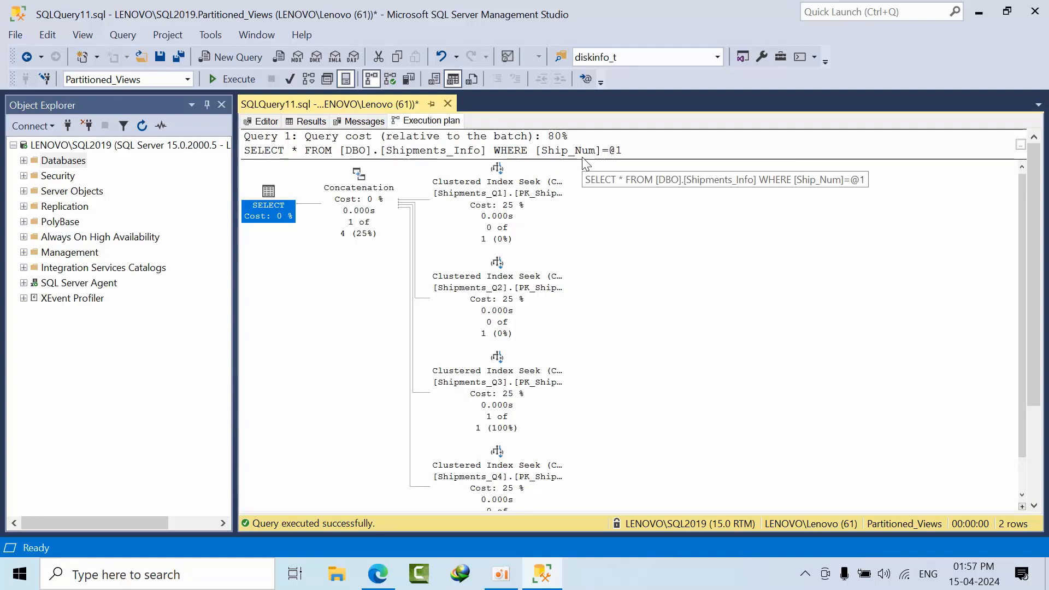
mouse_move(575, 119)
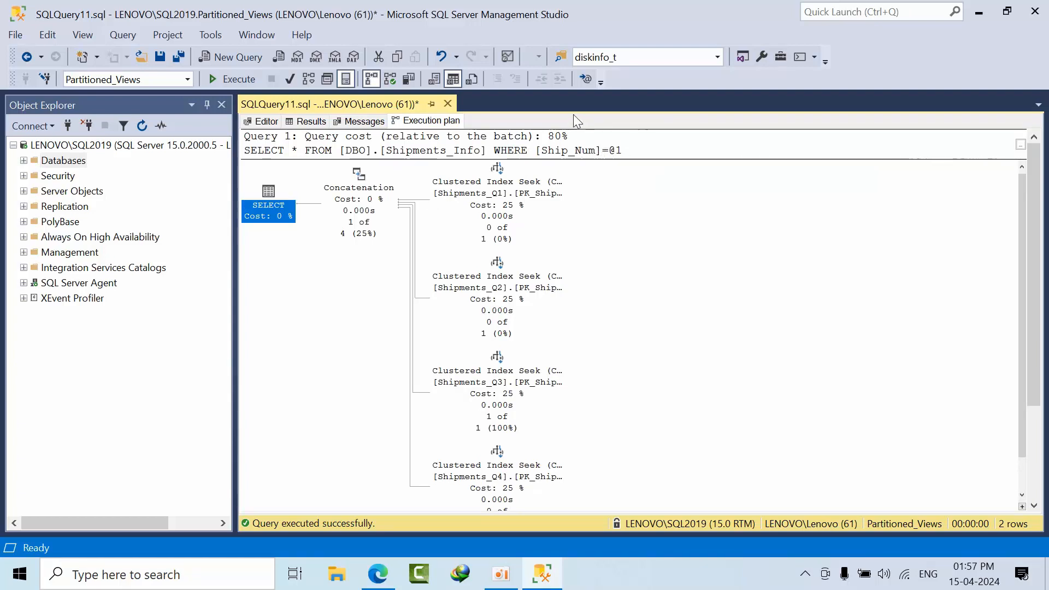
mouse_move(545, 141)
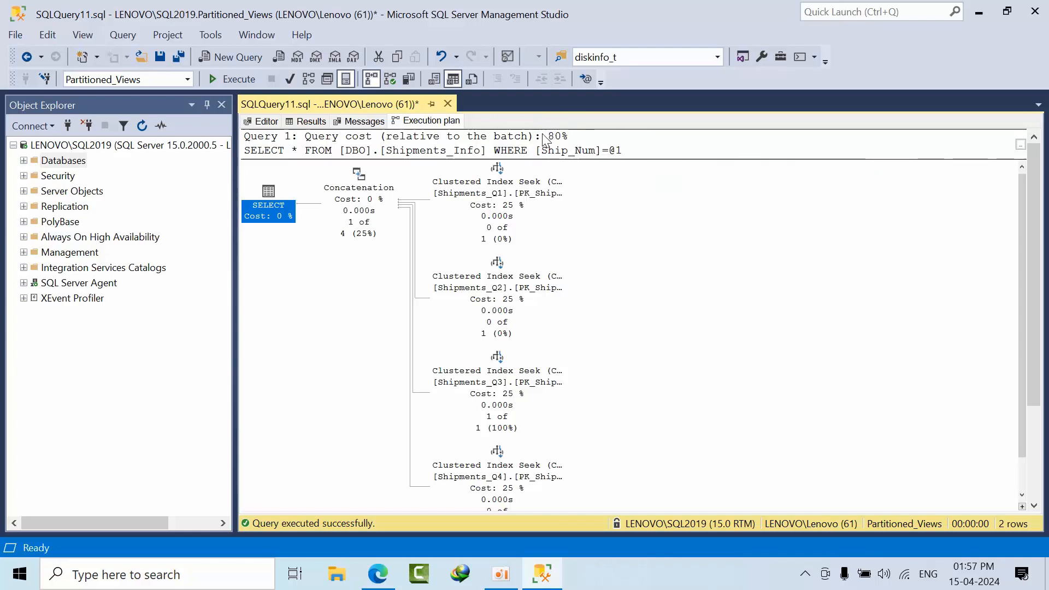
mouse_move(569, 141)
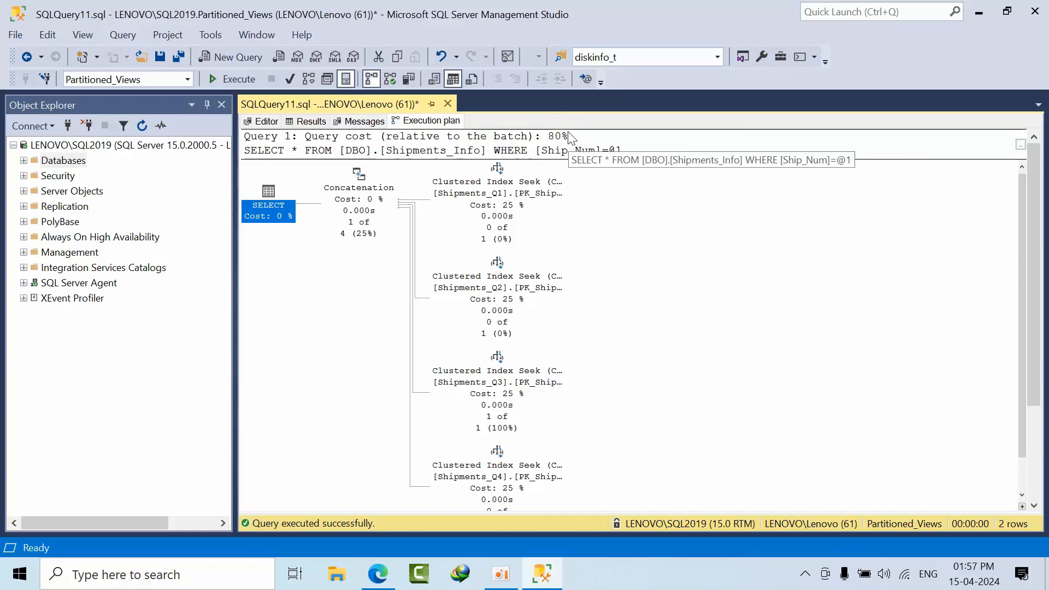
scroll("down", 3)
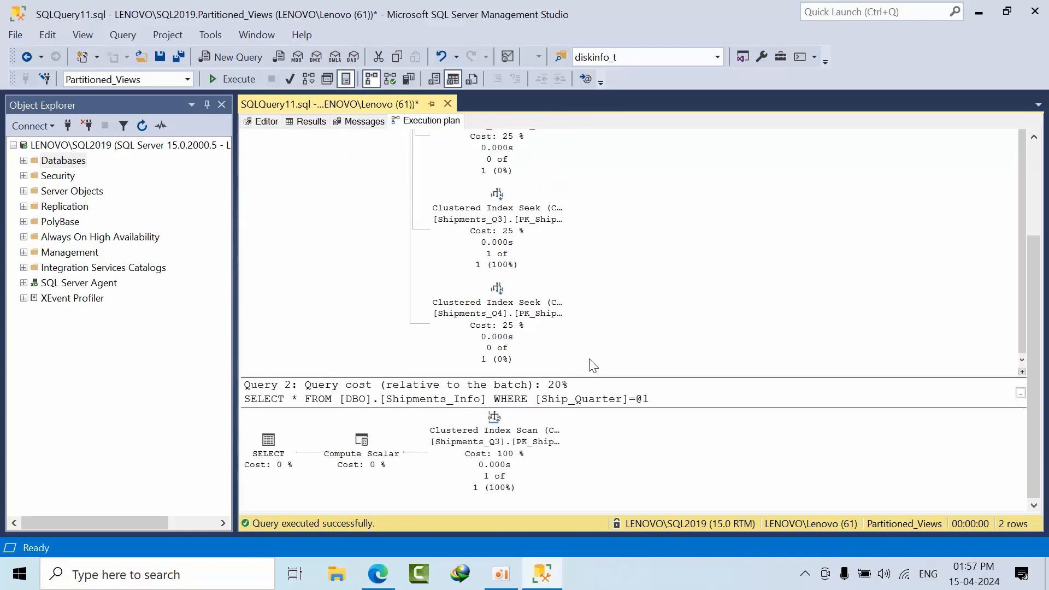
mouse_move(565, 402)
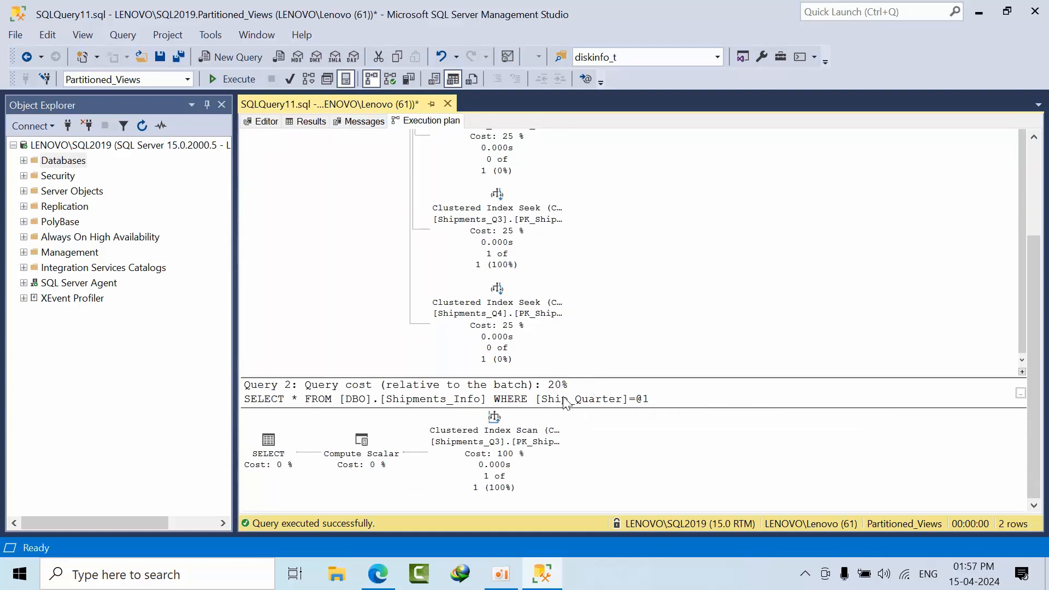
mouse_move(557, 413)
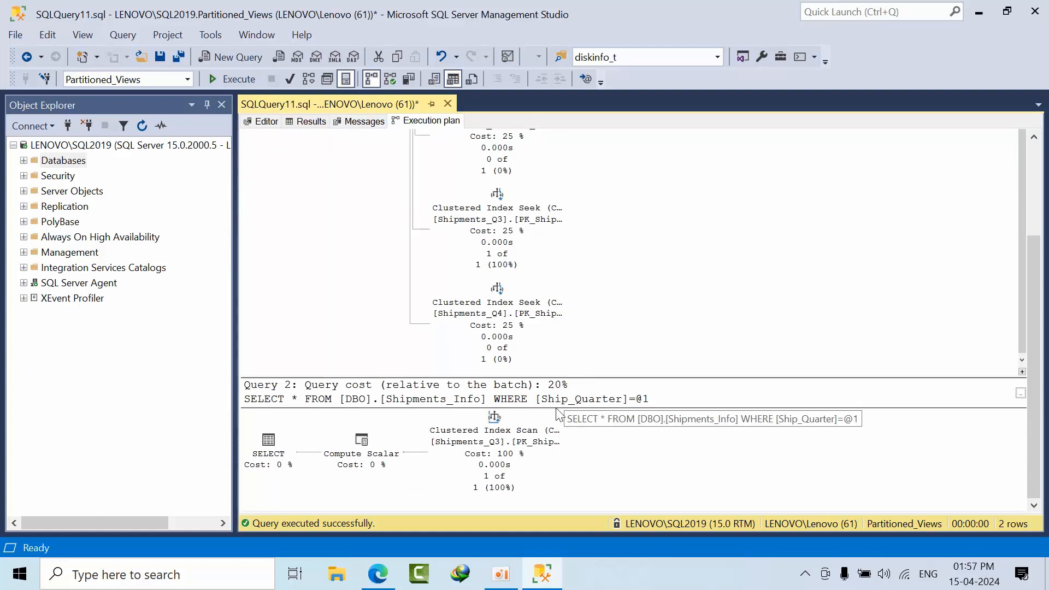
left_click(364, 122)
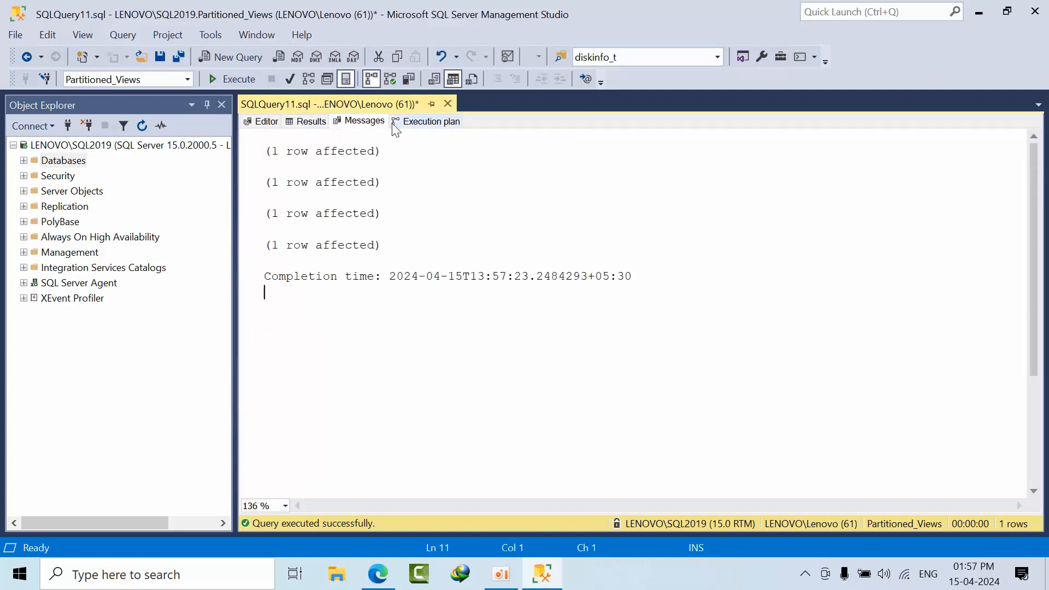
- Run the SET STATISTICS TIME ON block and read the 49 ms and 25 ms elapsed times in Messages
left_click(266, 120)
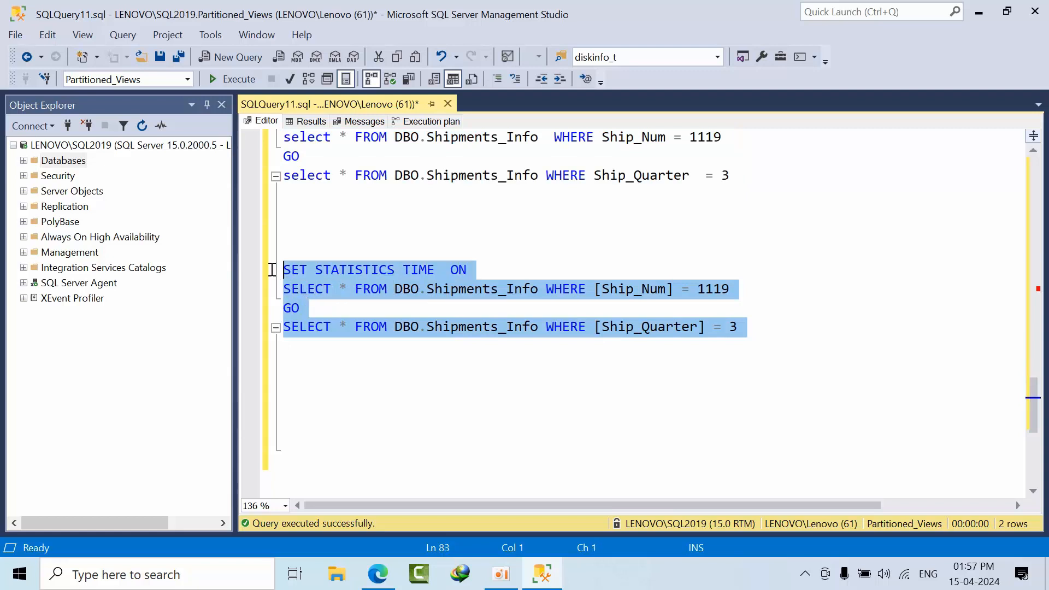
mouse_move(457, 281)
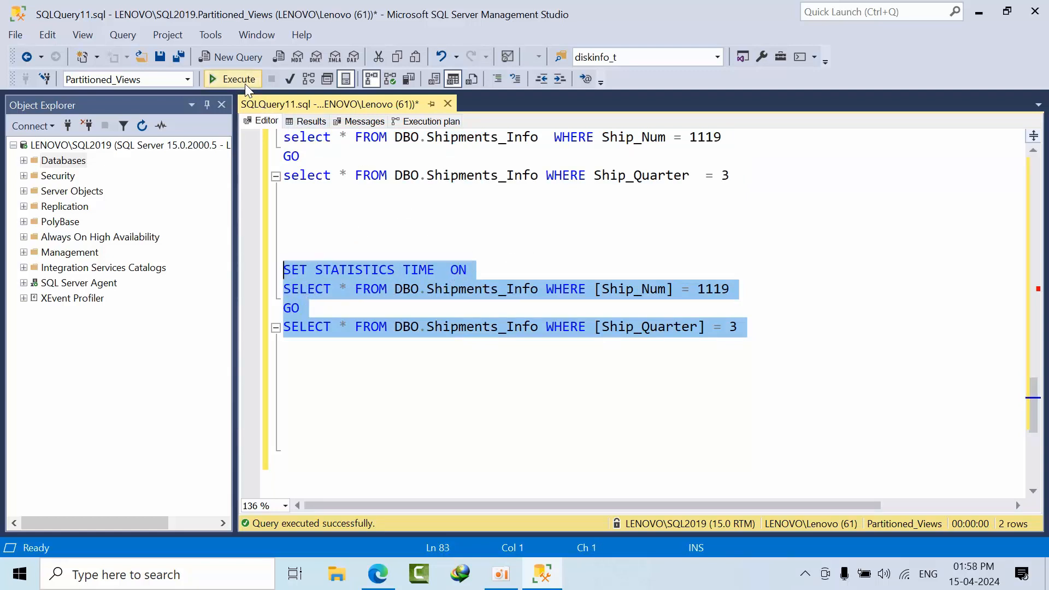
left_click(232, 79)
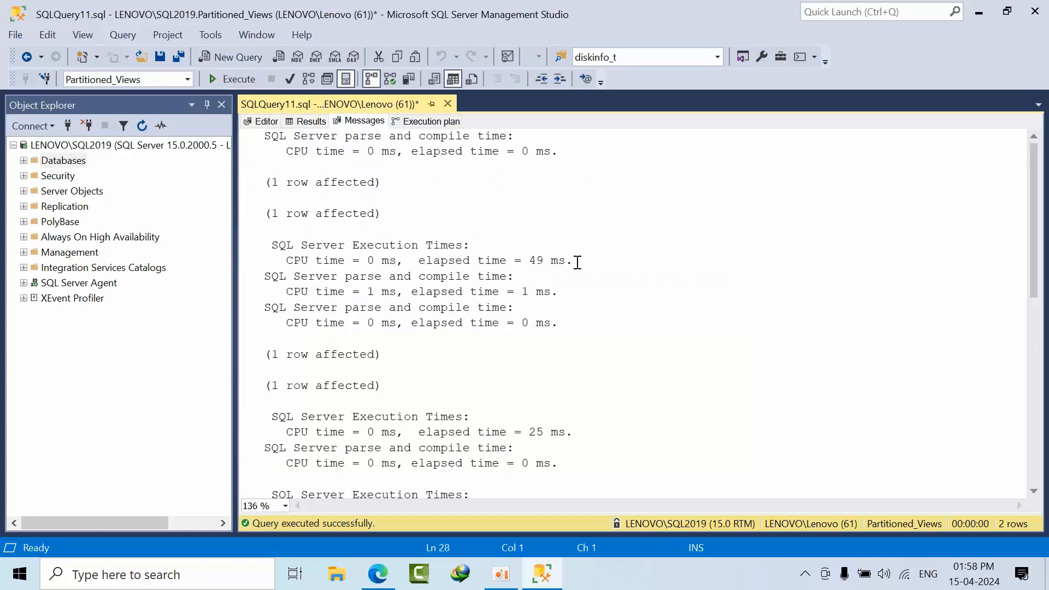
left_click_drag(367, 260, 572, 260)
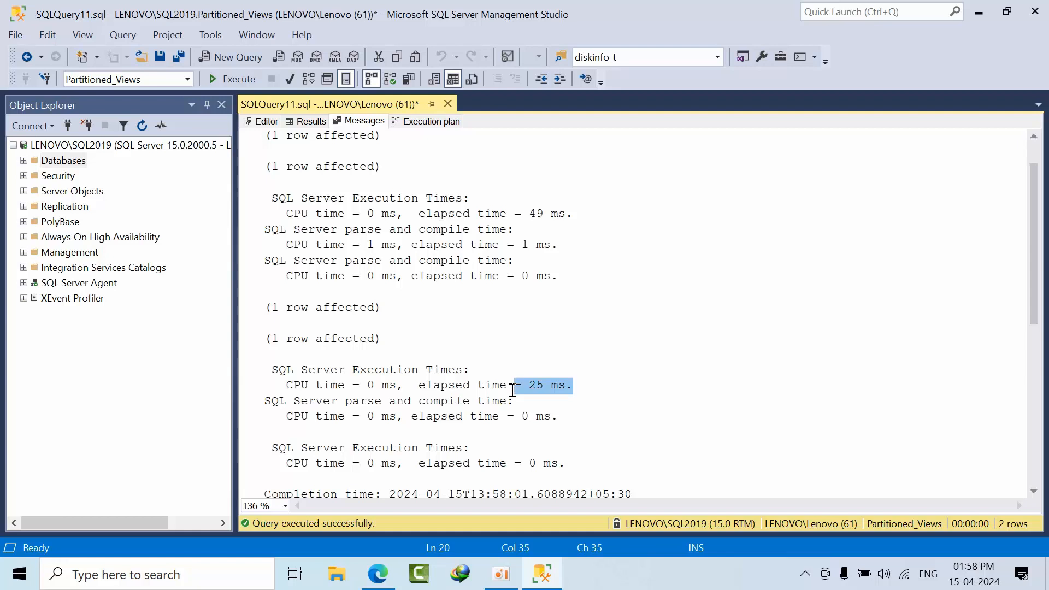
left_click(265, 120)
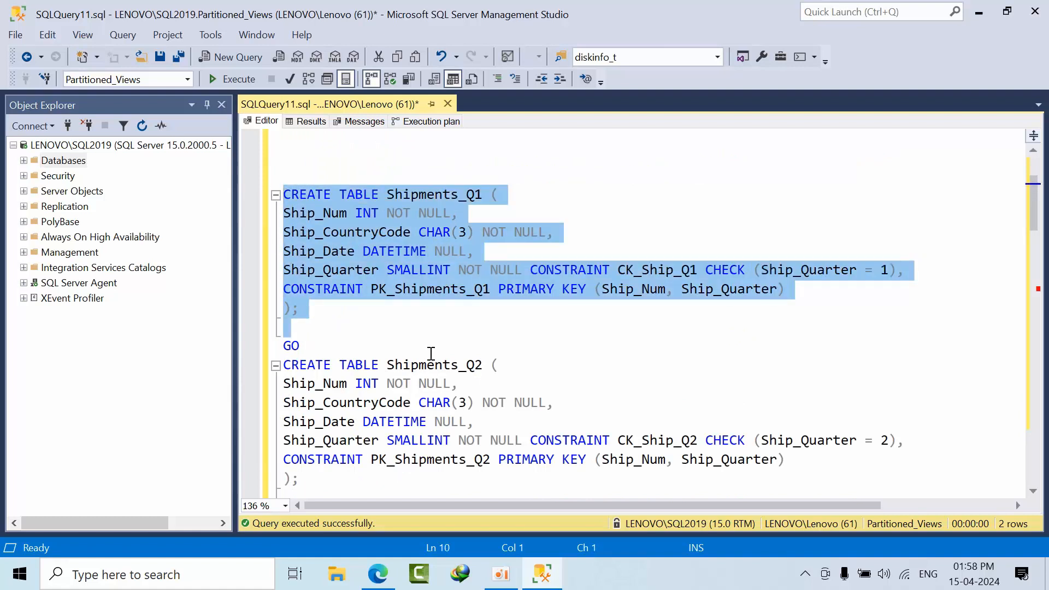
mouse_move(381, 213)
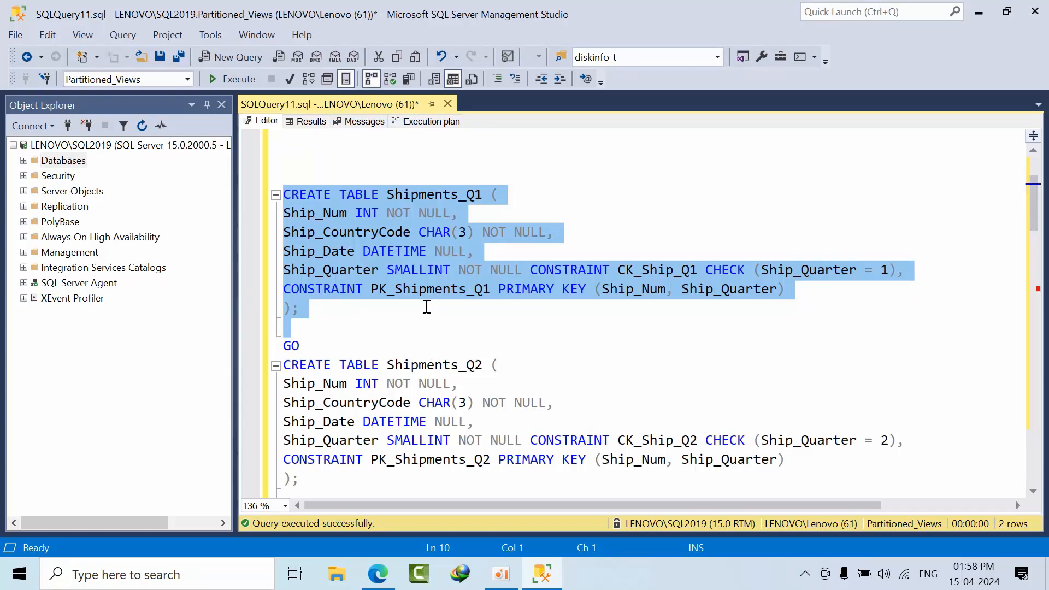
scroll("down", 3)
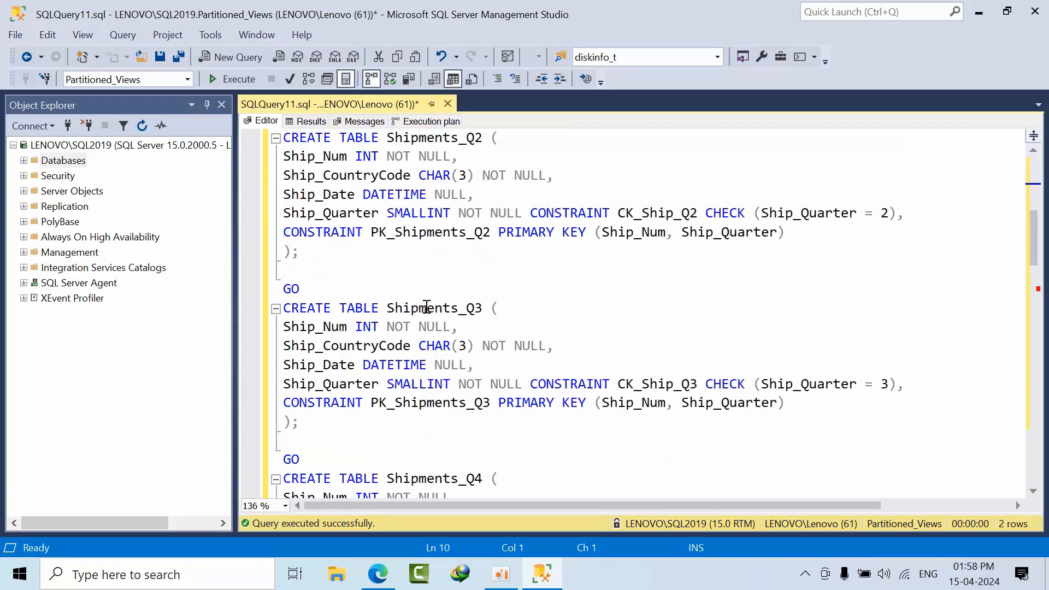
scroll("down", 3)
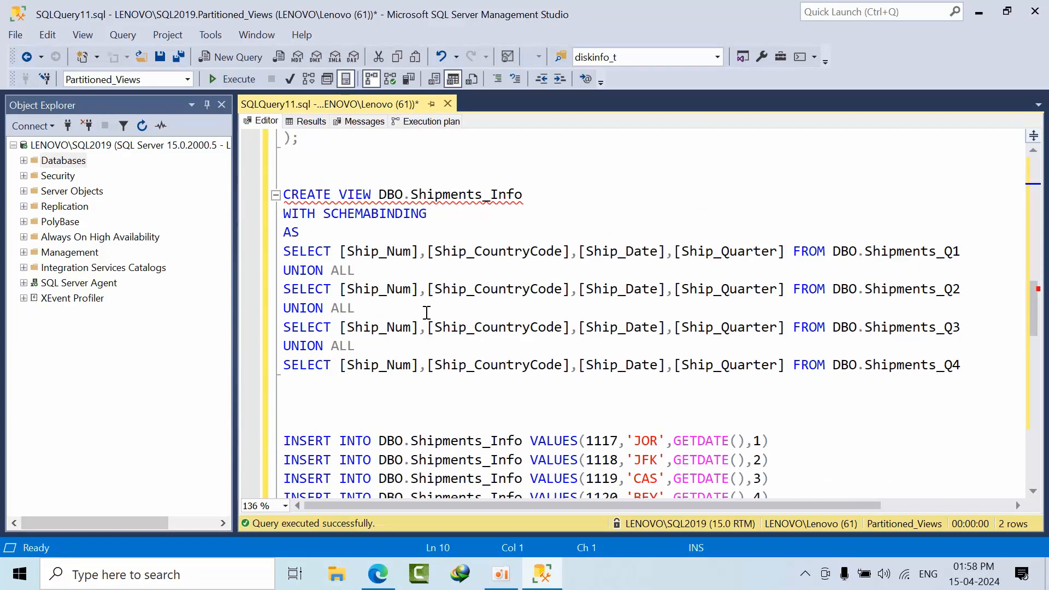
scroll("down", 3)
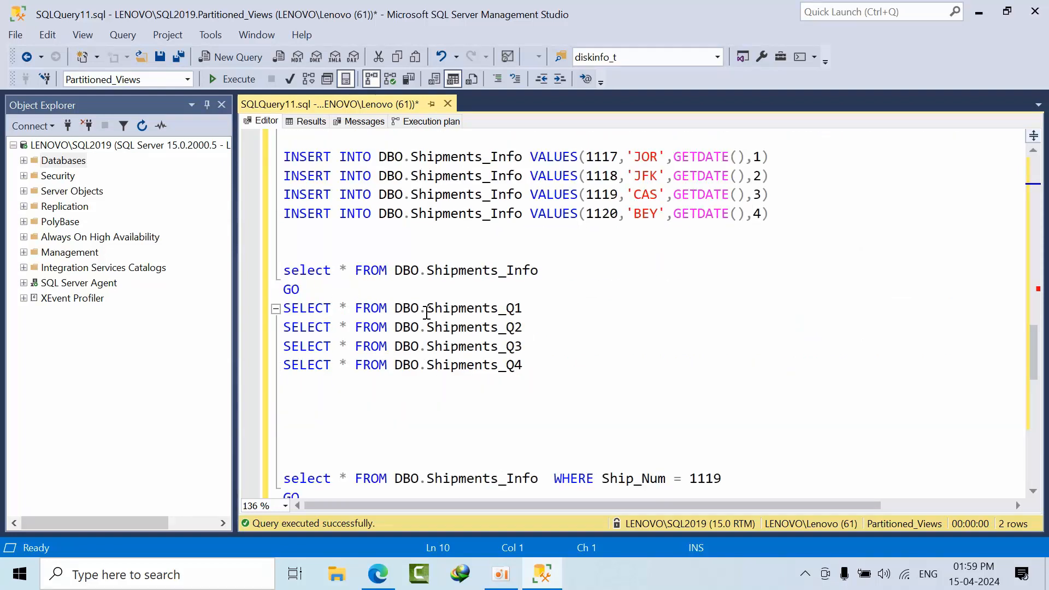
scroll("down", 3)
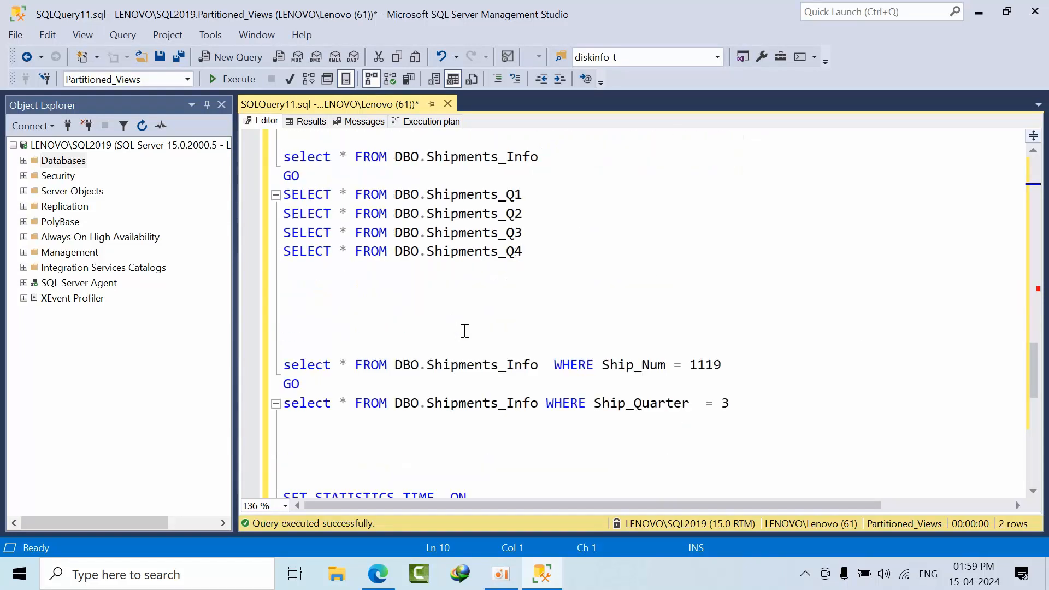